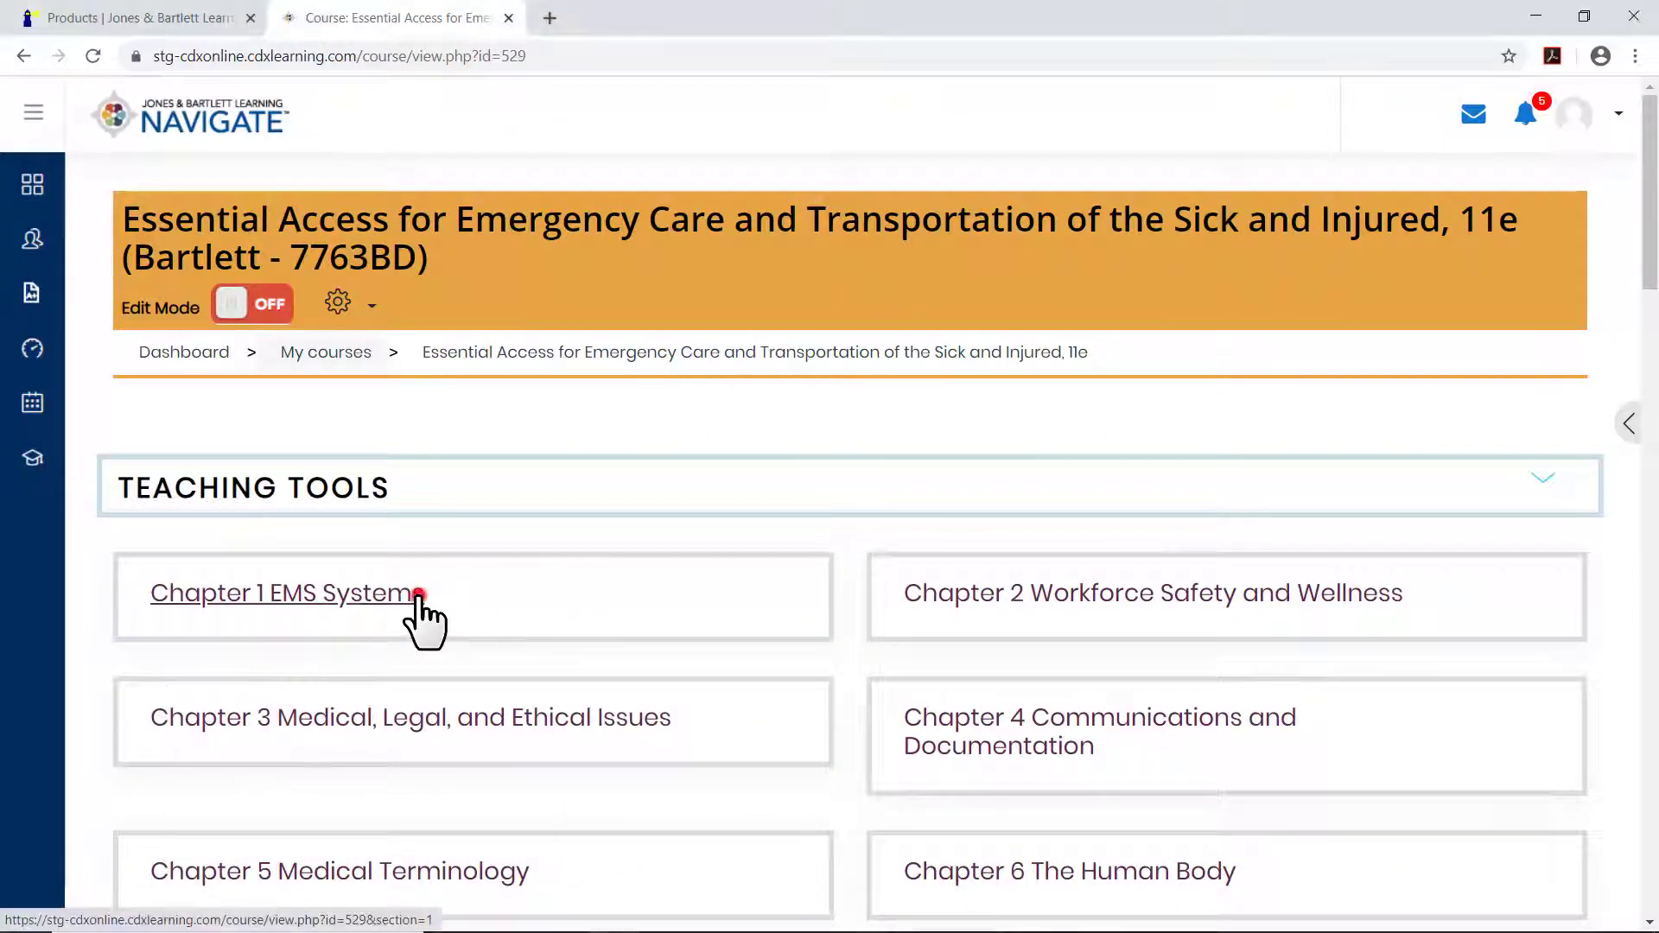
# Enter the Chapter 1 EMS Systems section and switch Edit Mode to ON.
pyautogui.click(282, 593)
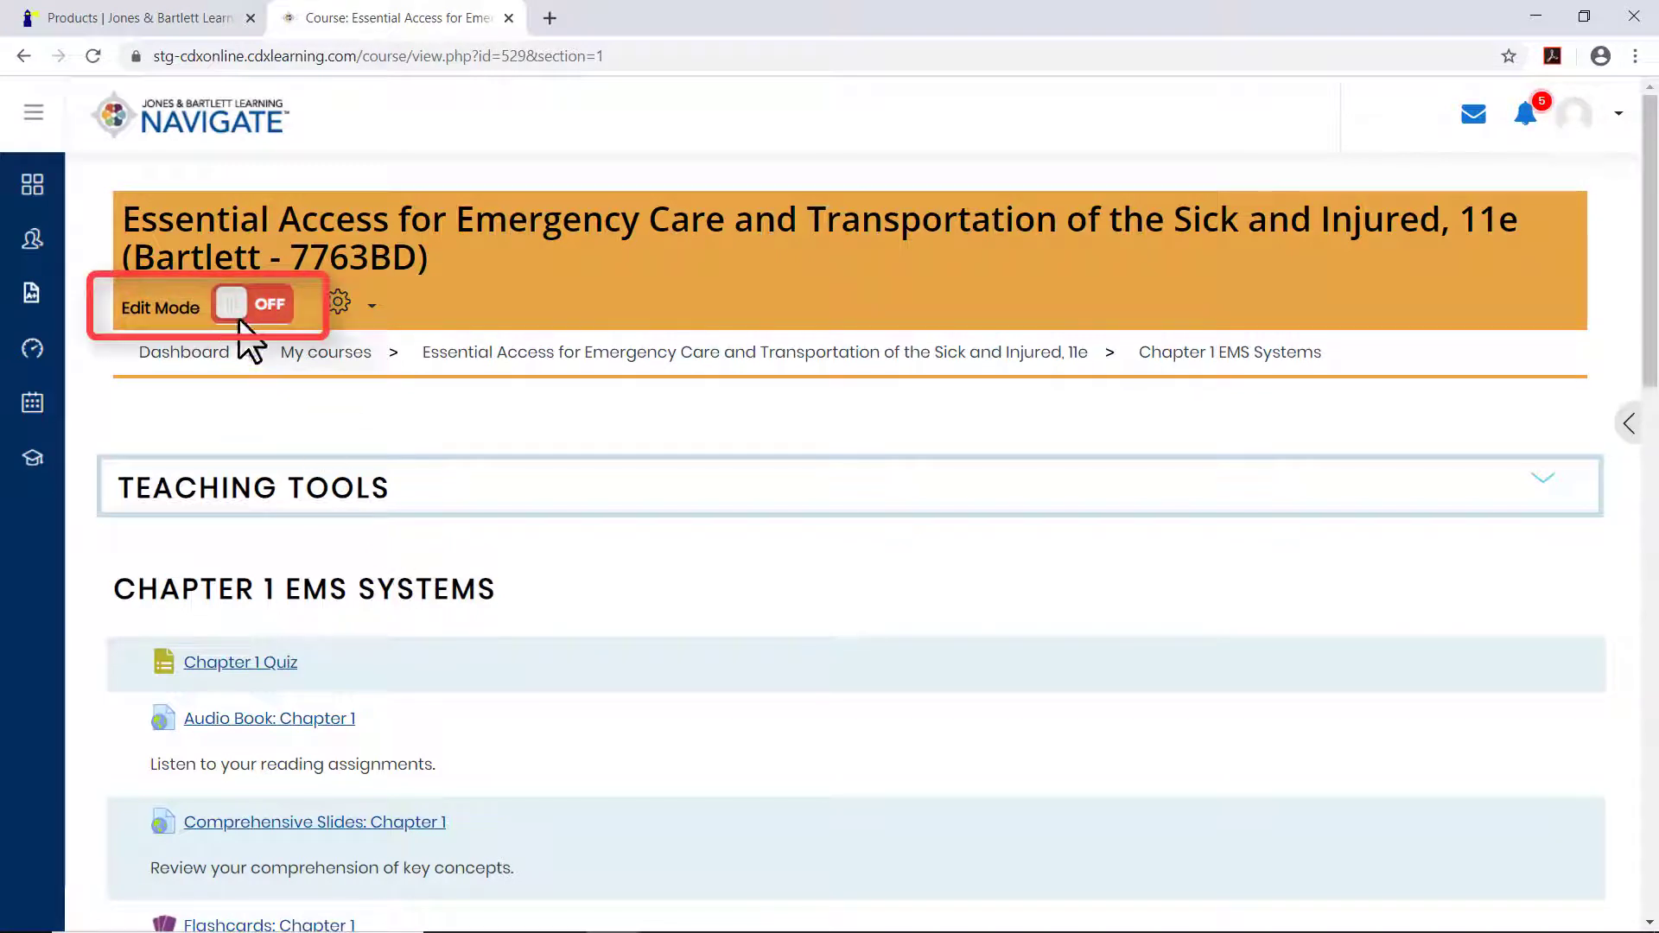
pyautogui.click(249, 304)
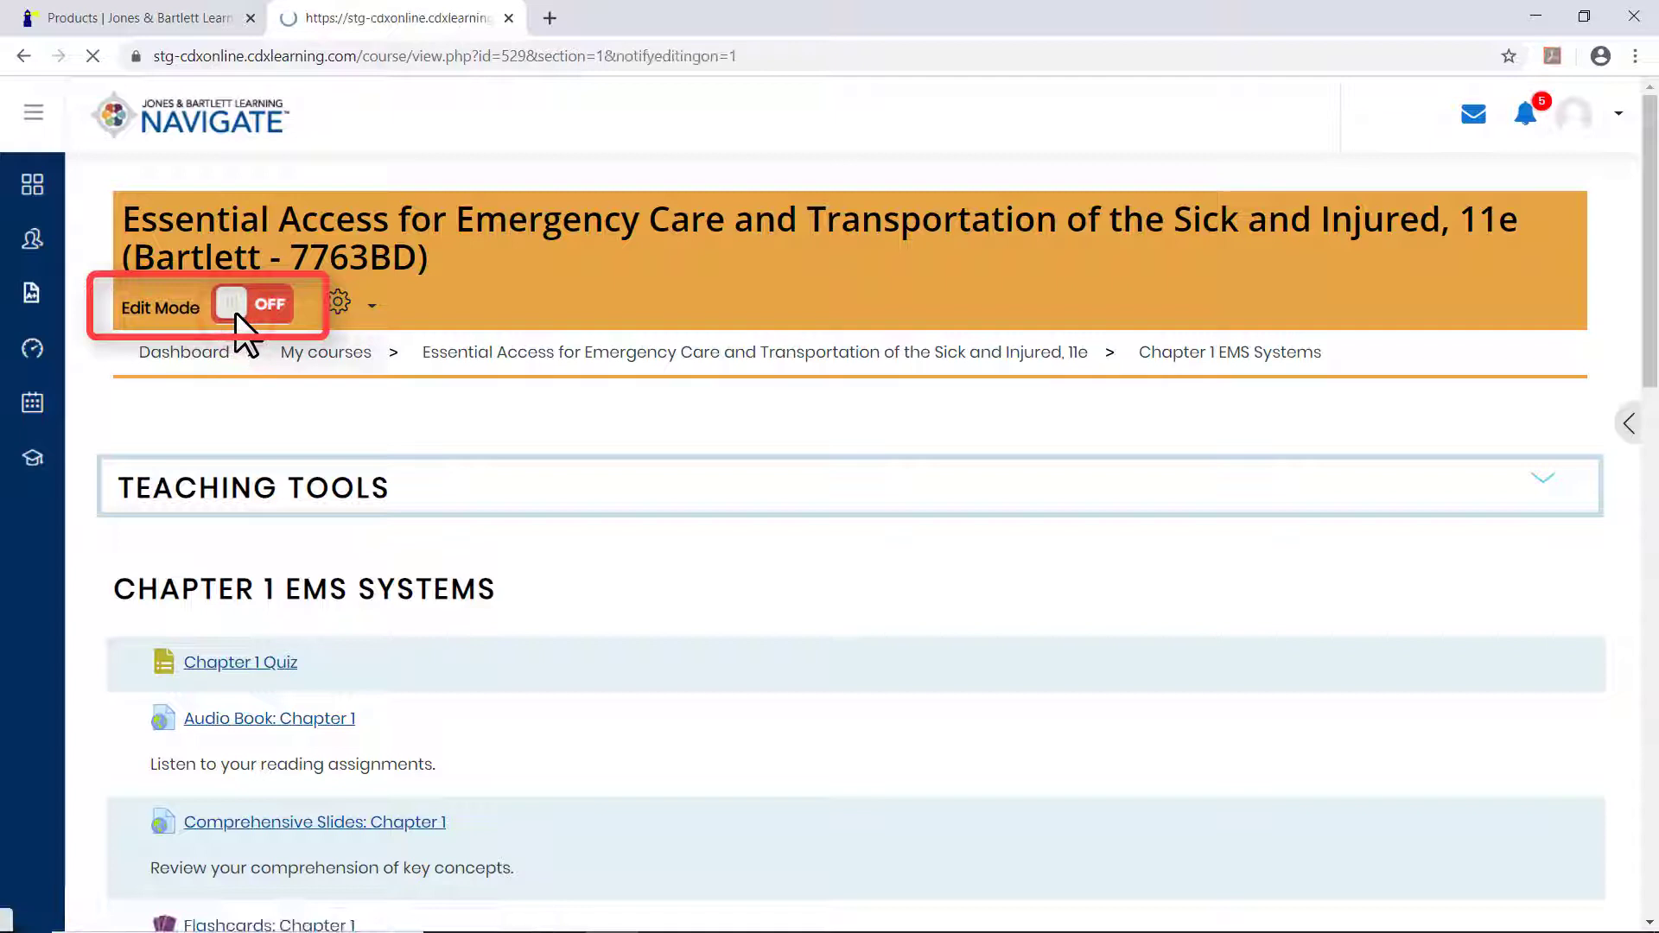
pyautogui.click(252, 304)
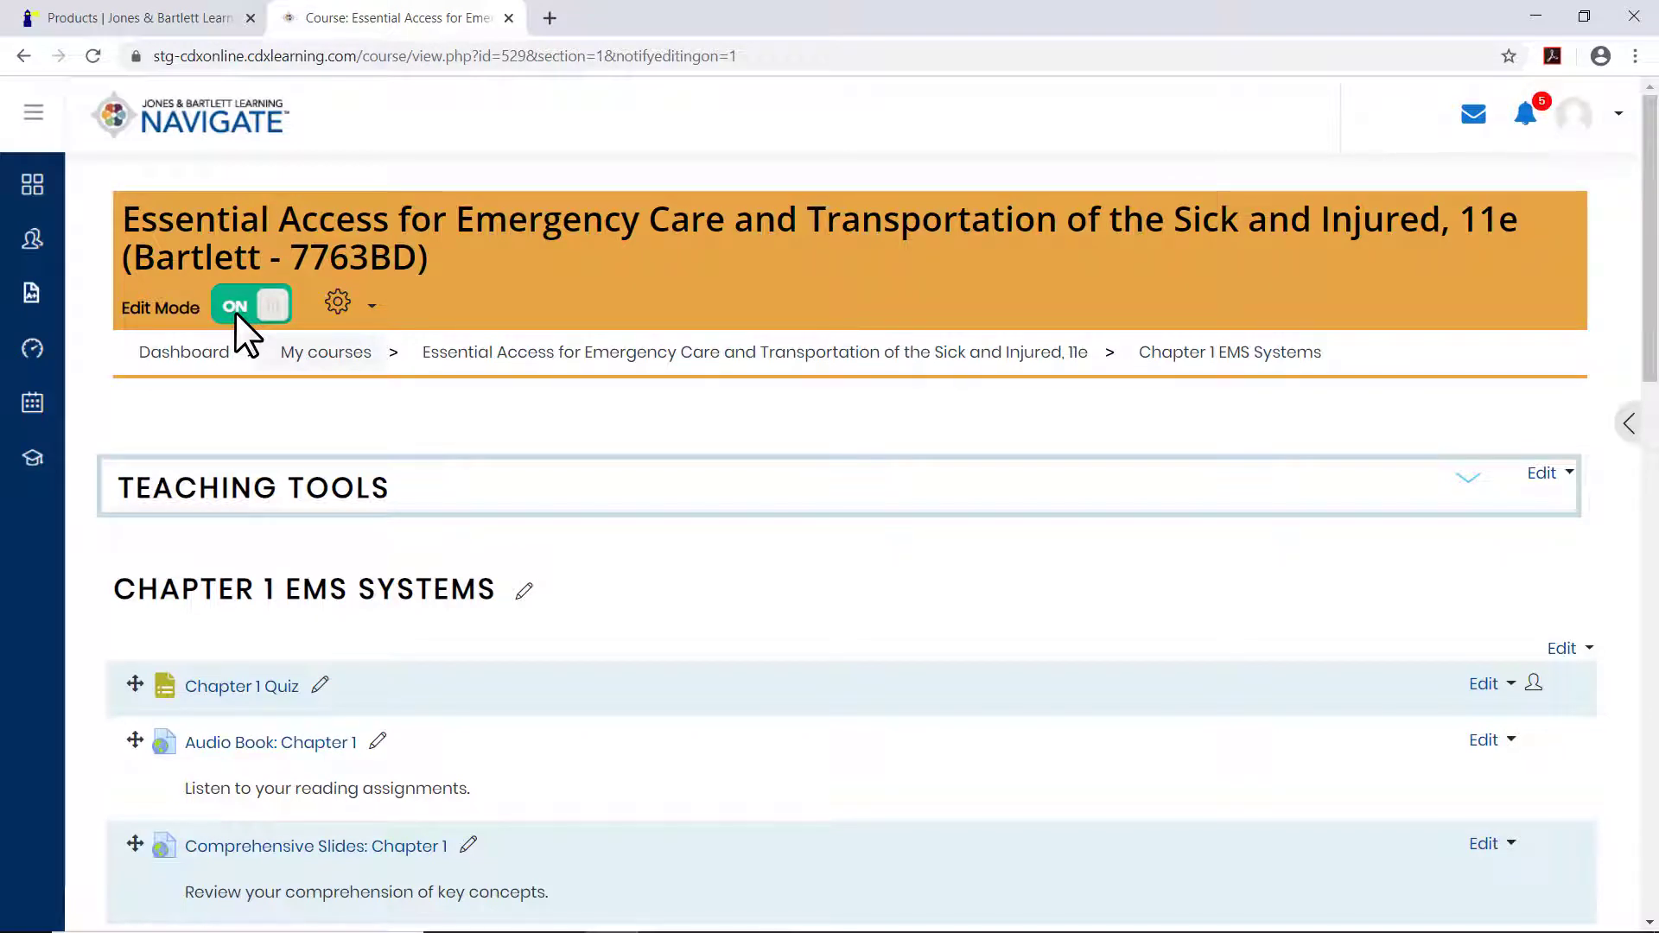
pyautogui.moveTo(261, 359)
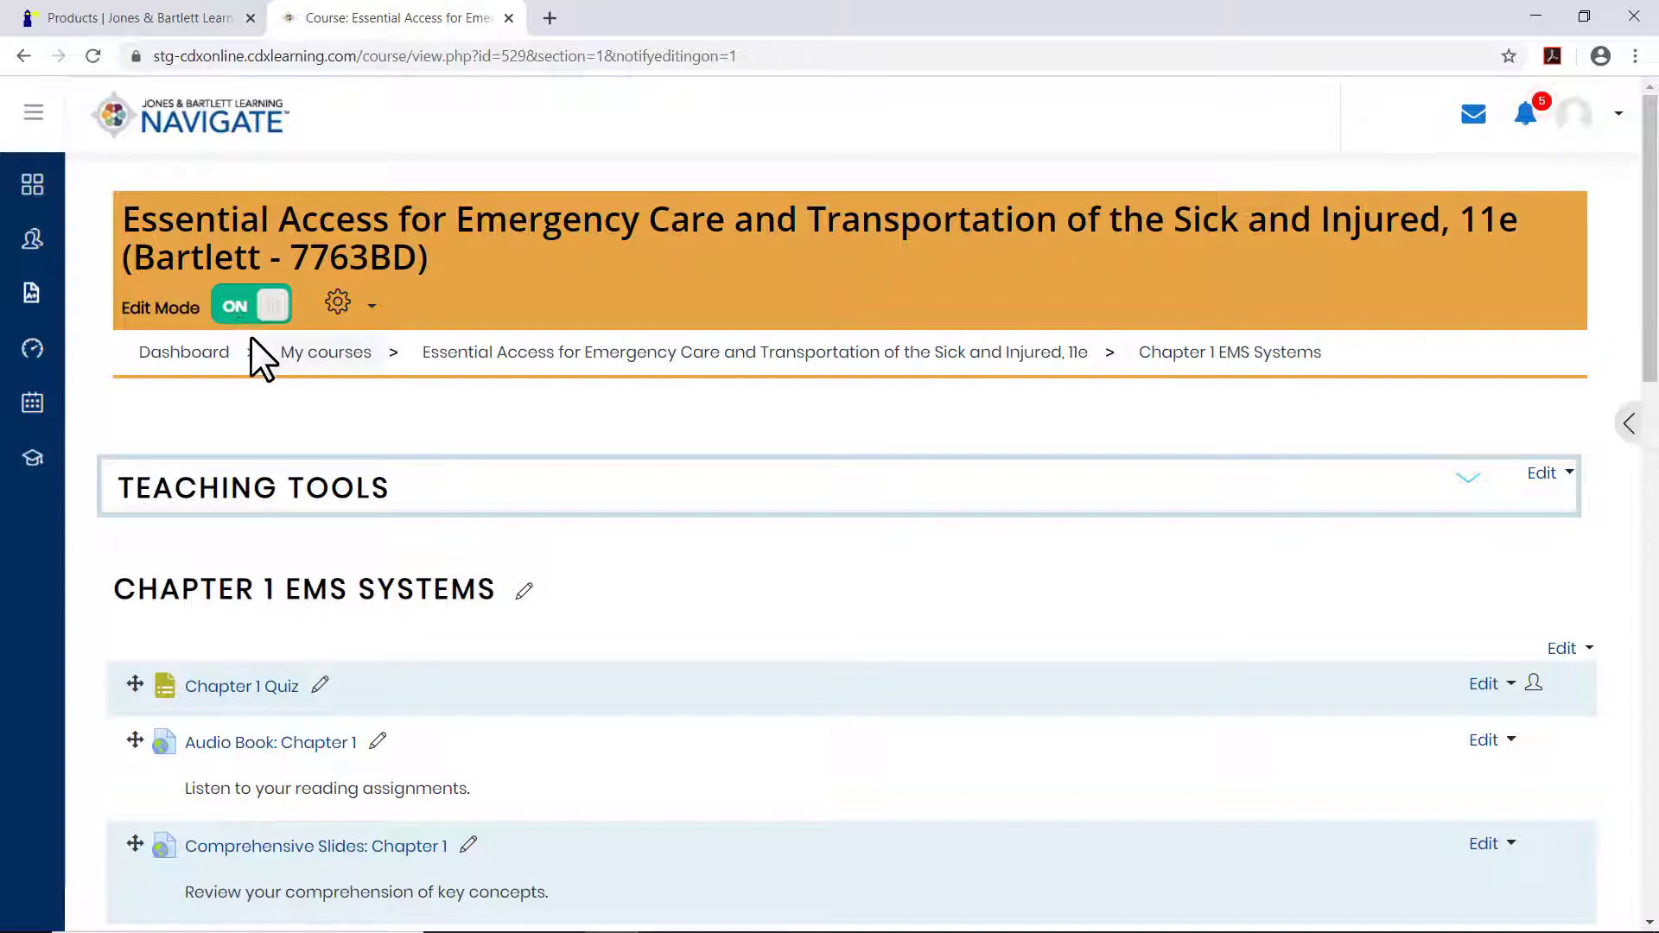
# Add a new Quiz activity at the bottom of the Chapter 1 EMS Systems section.
pyautogui.scroll(-3)
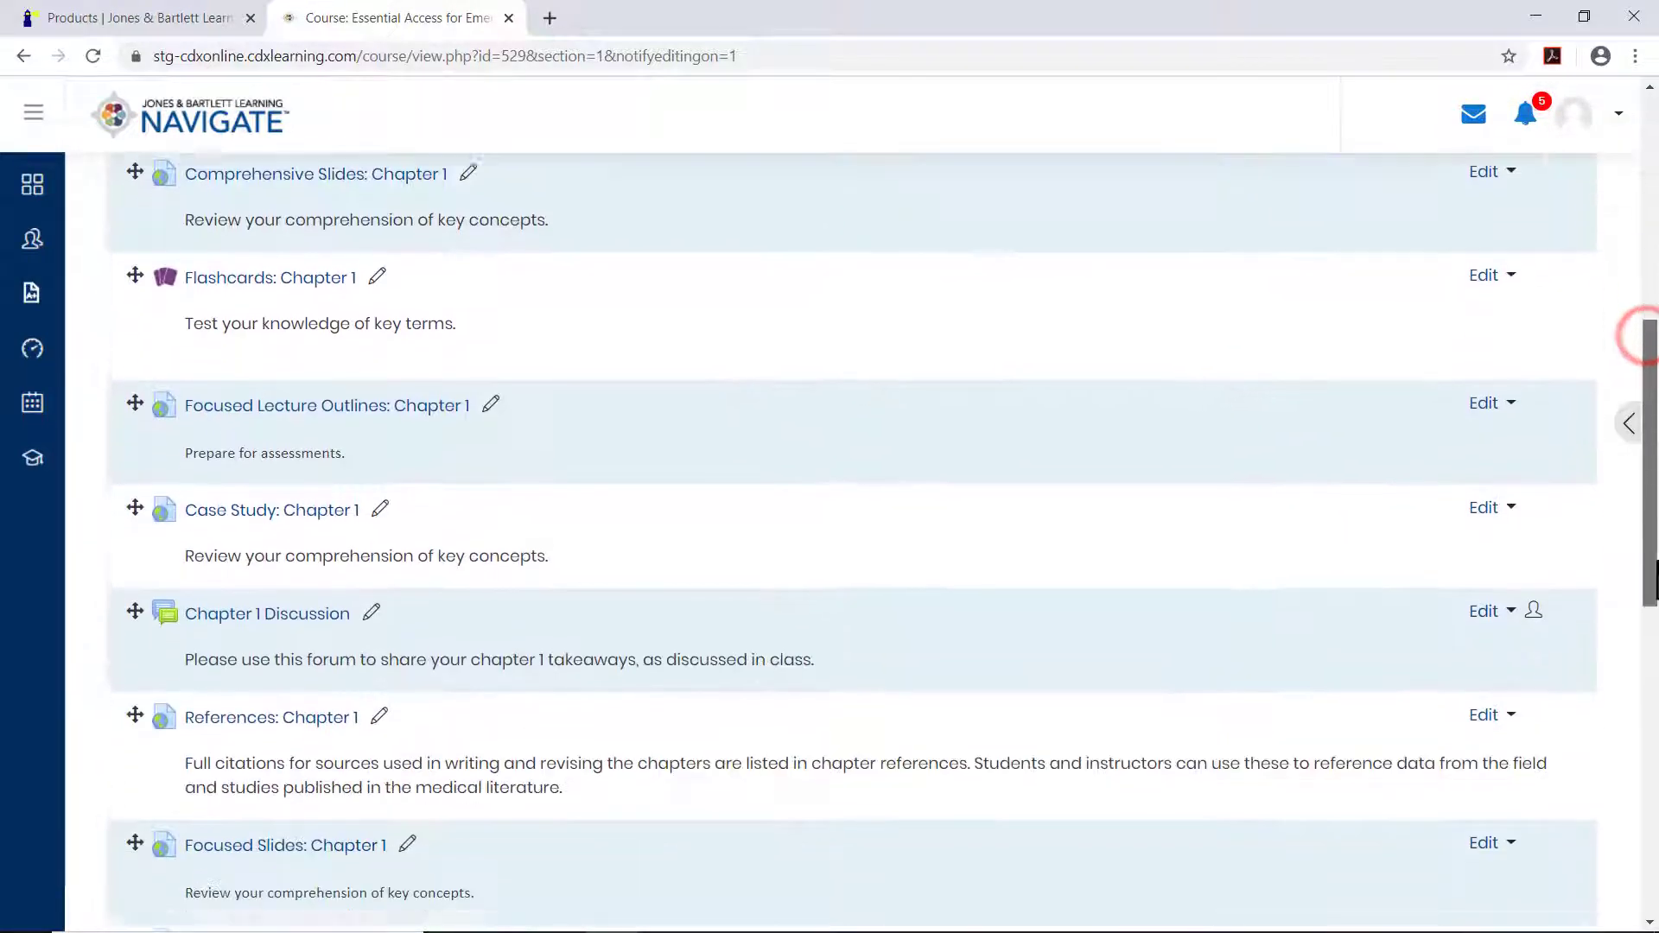
pyautogui.scroll(-3)
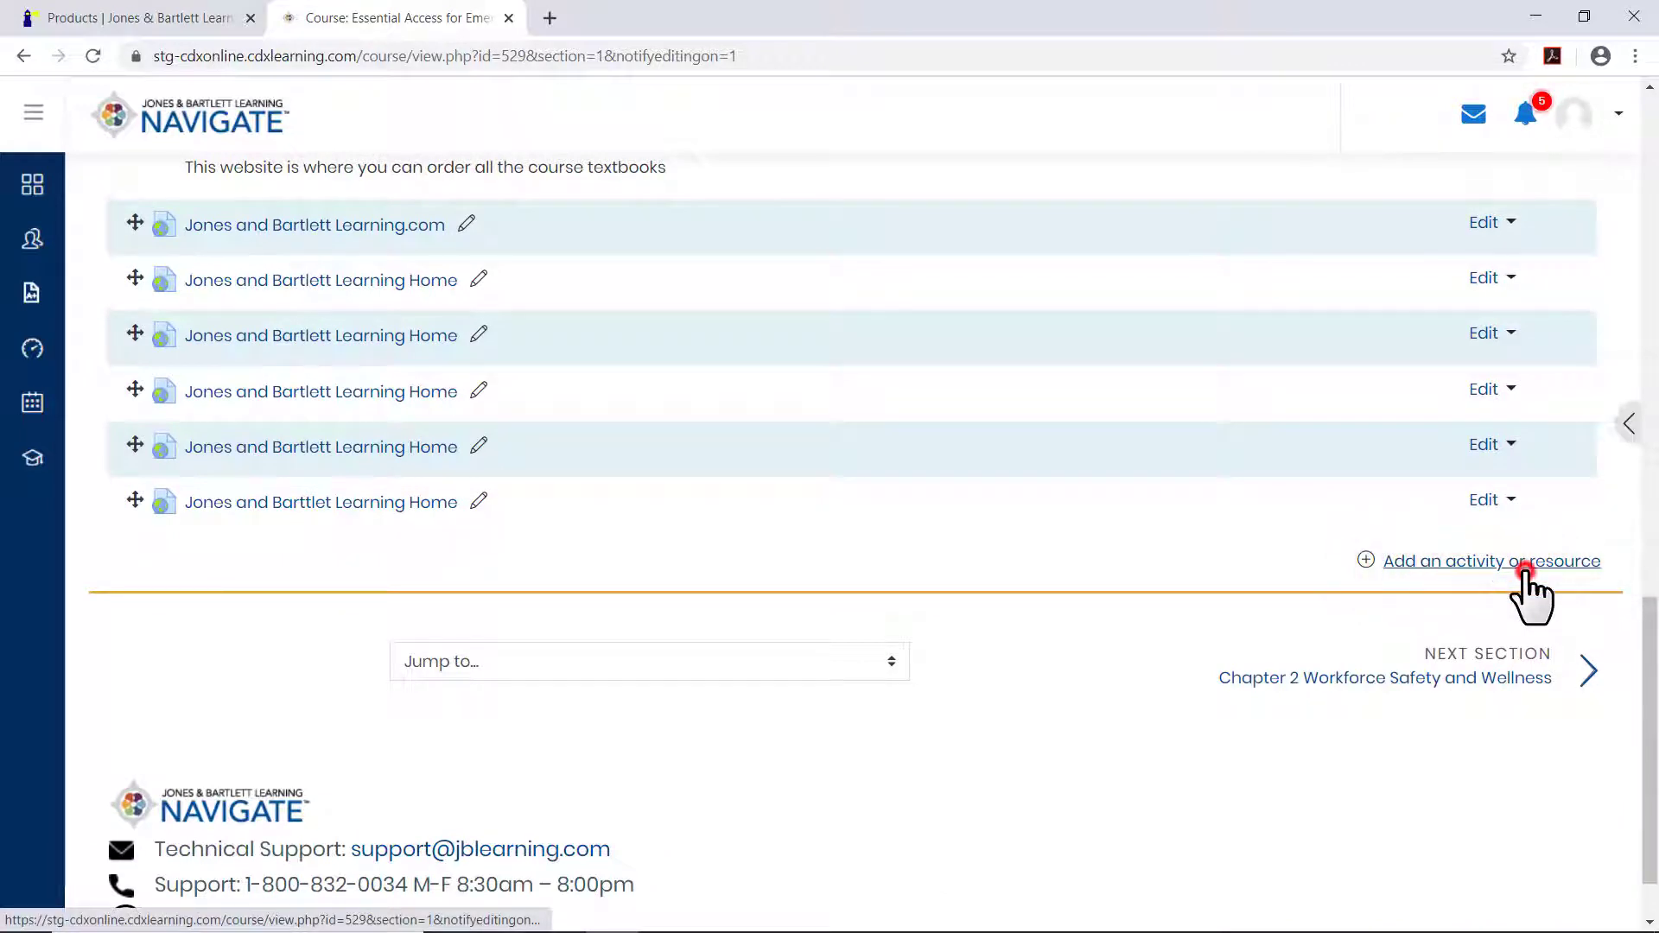
pyautogui.click(1491, 560)
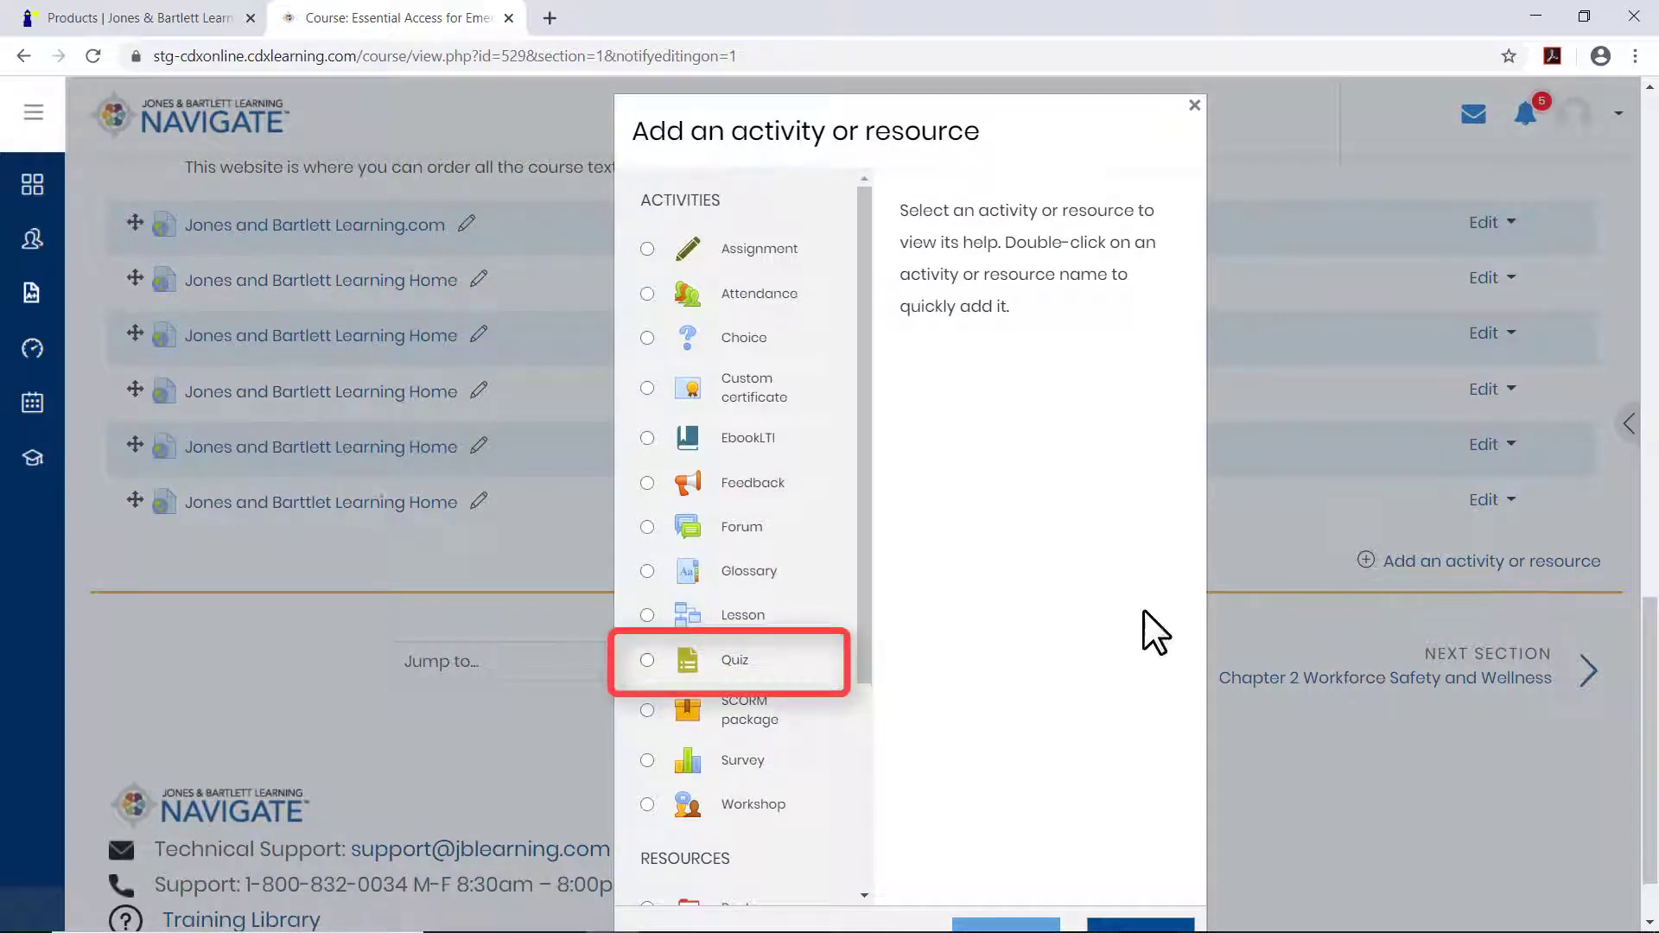
pyautogui.click(646, 658)
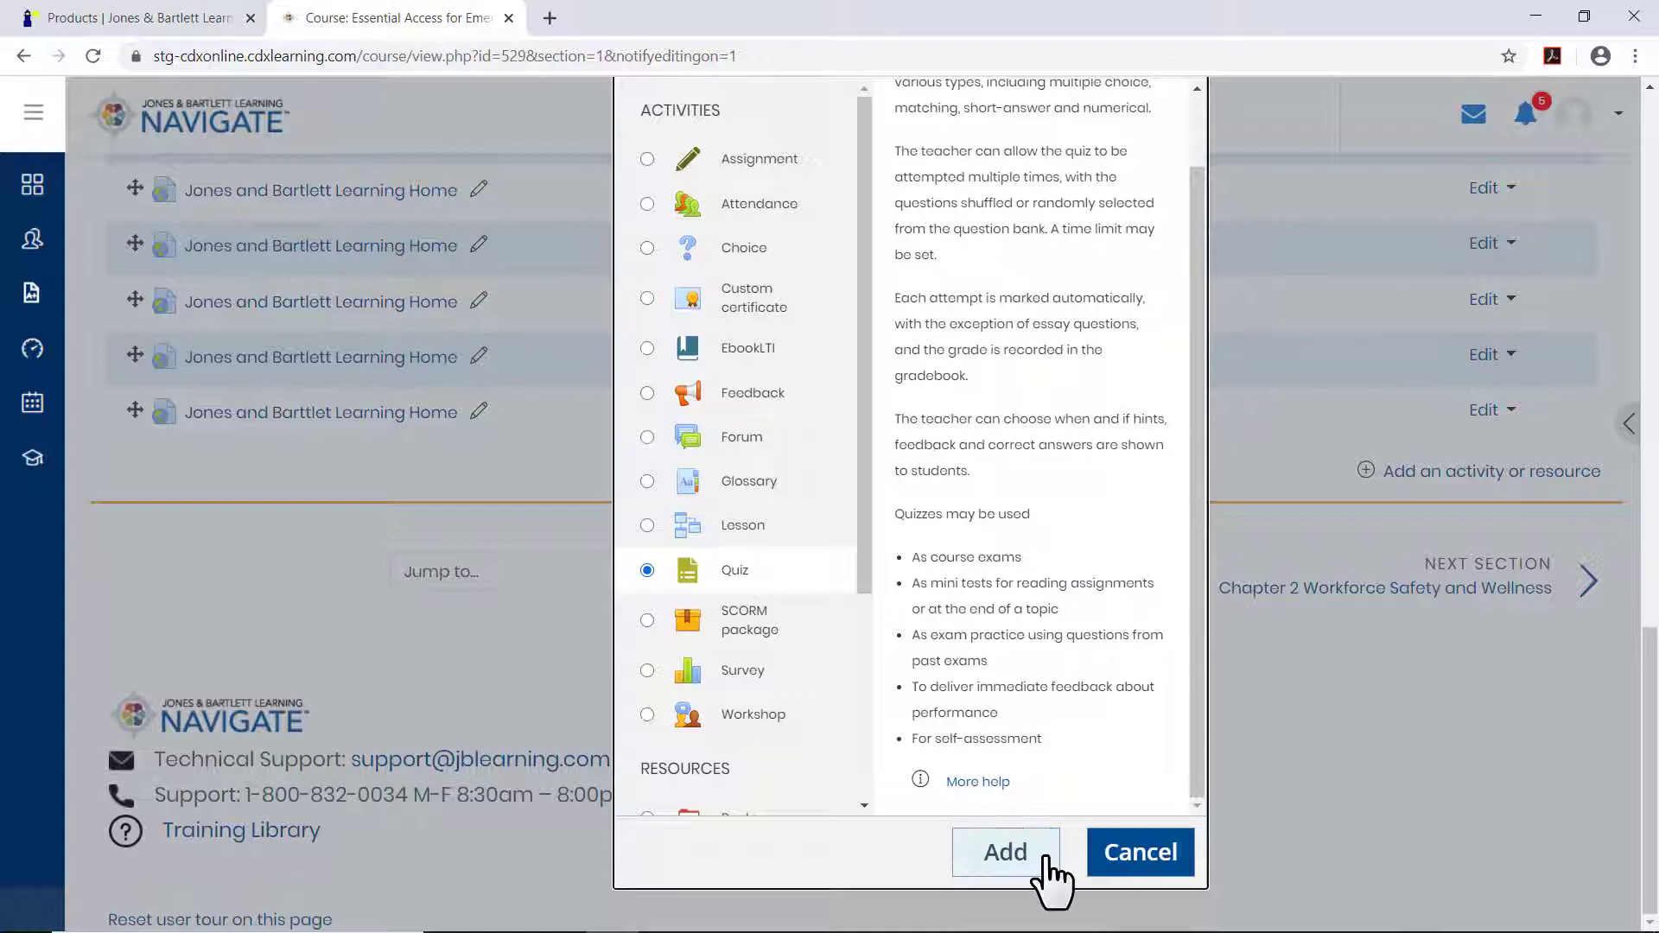
pyautogui.click(1003, 851)
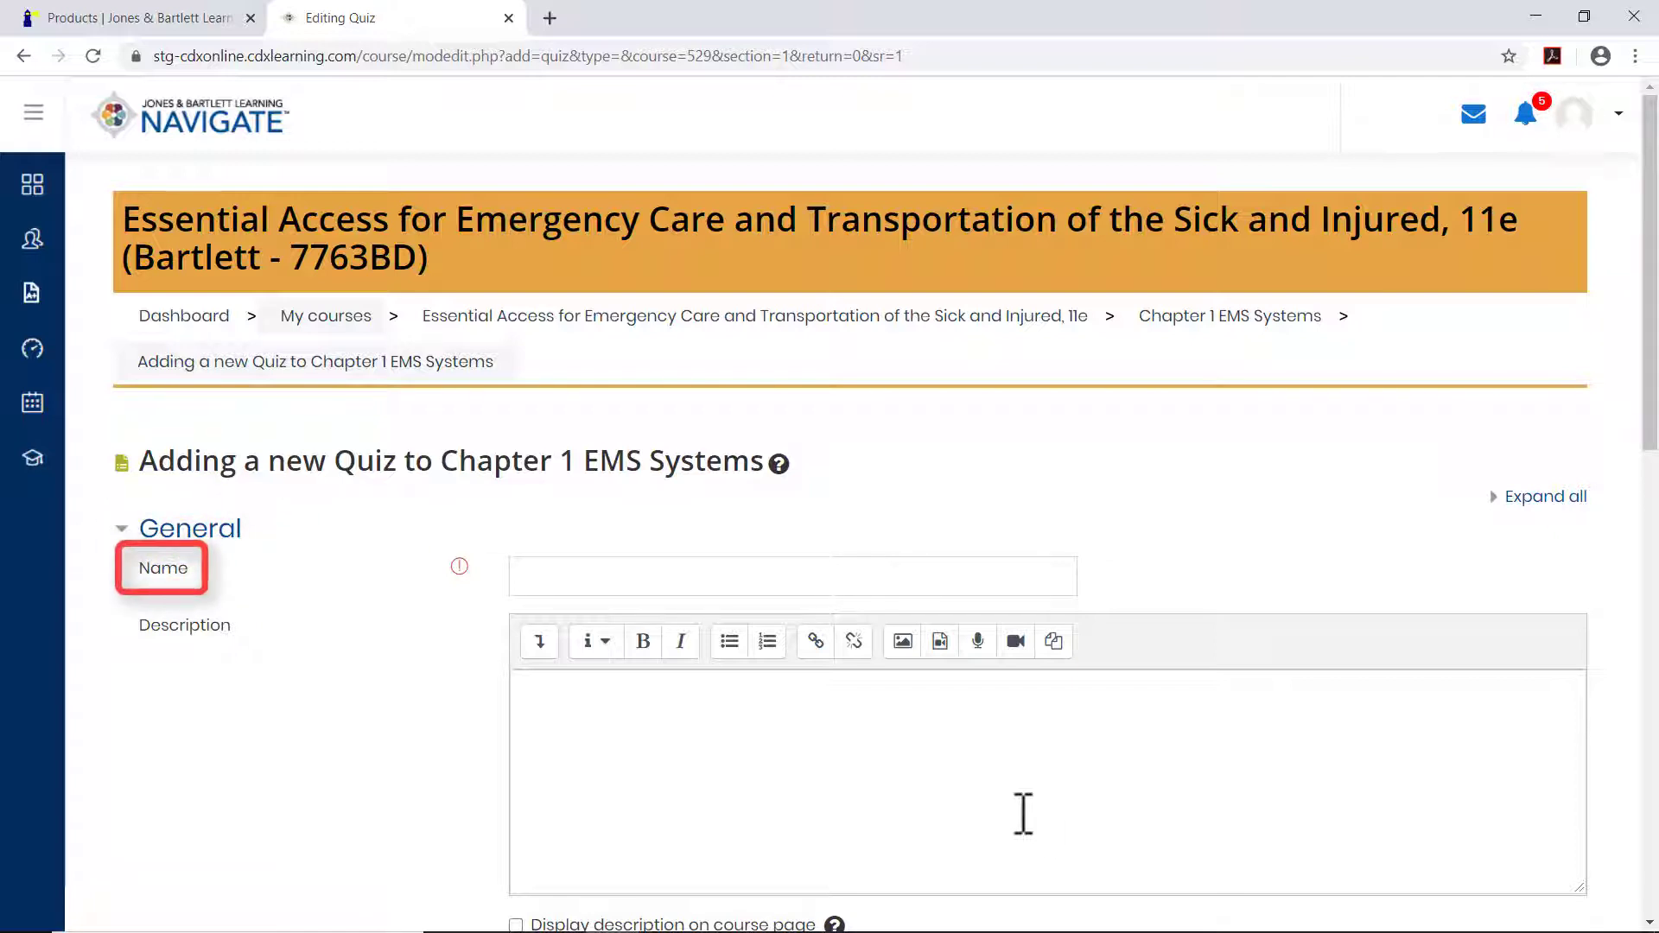
pyautogui.moveTo(470, 608)
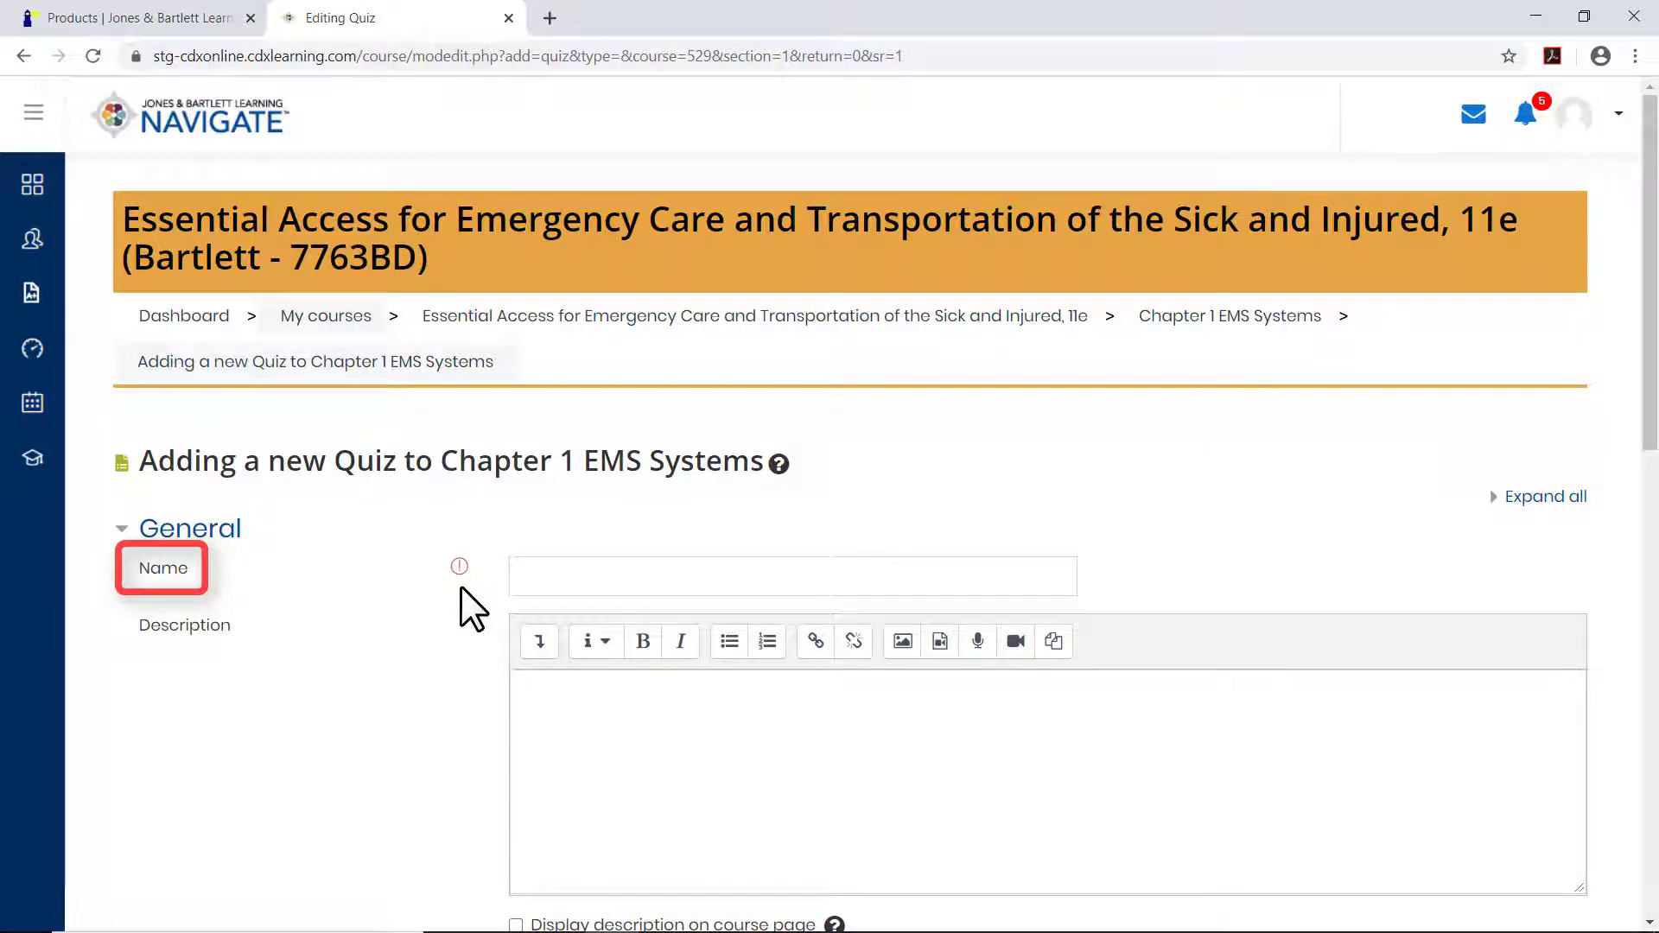
pyautogui.moveTo(492, 611)
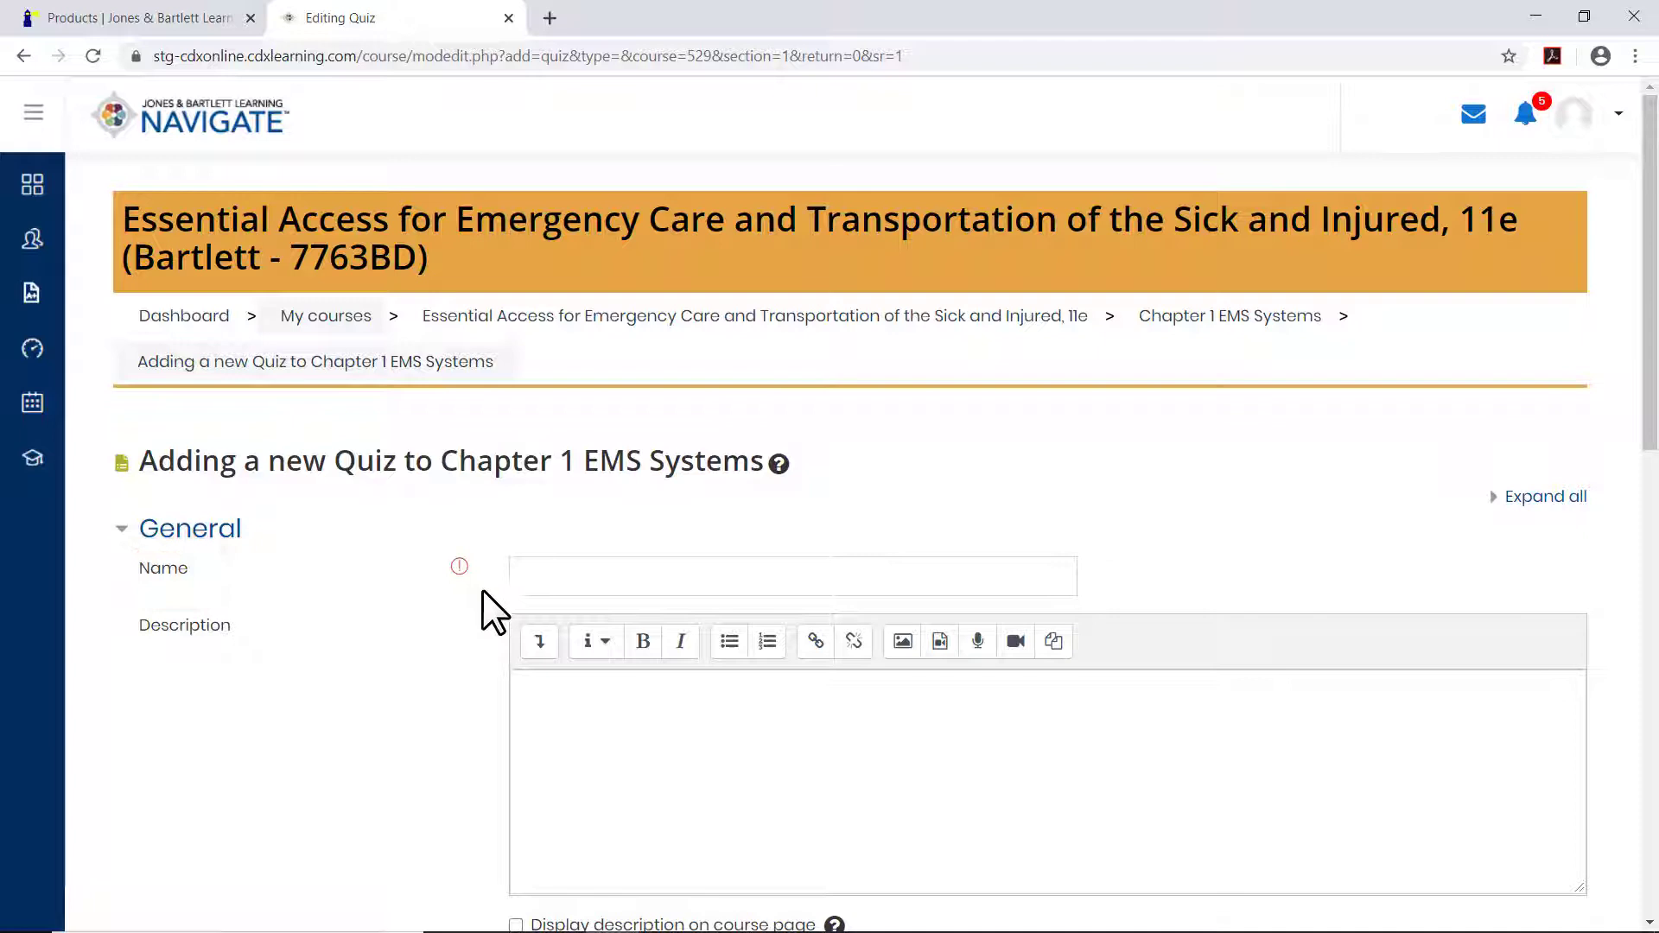
# Name the quiz 'Chapter 1 Quiz' with description 'Chapter 1 Quiz on EMS Systems'.
pyautogui.write('Chapter 1 Quiz')
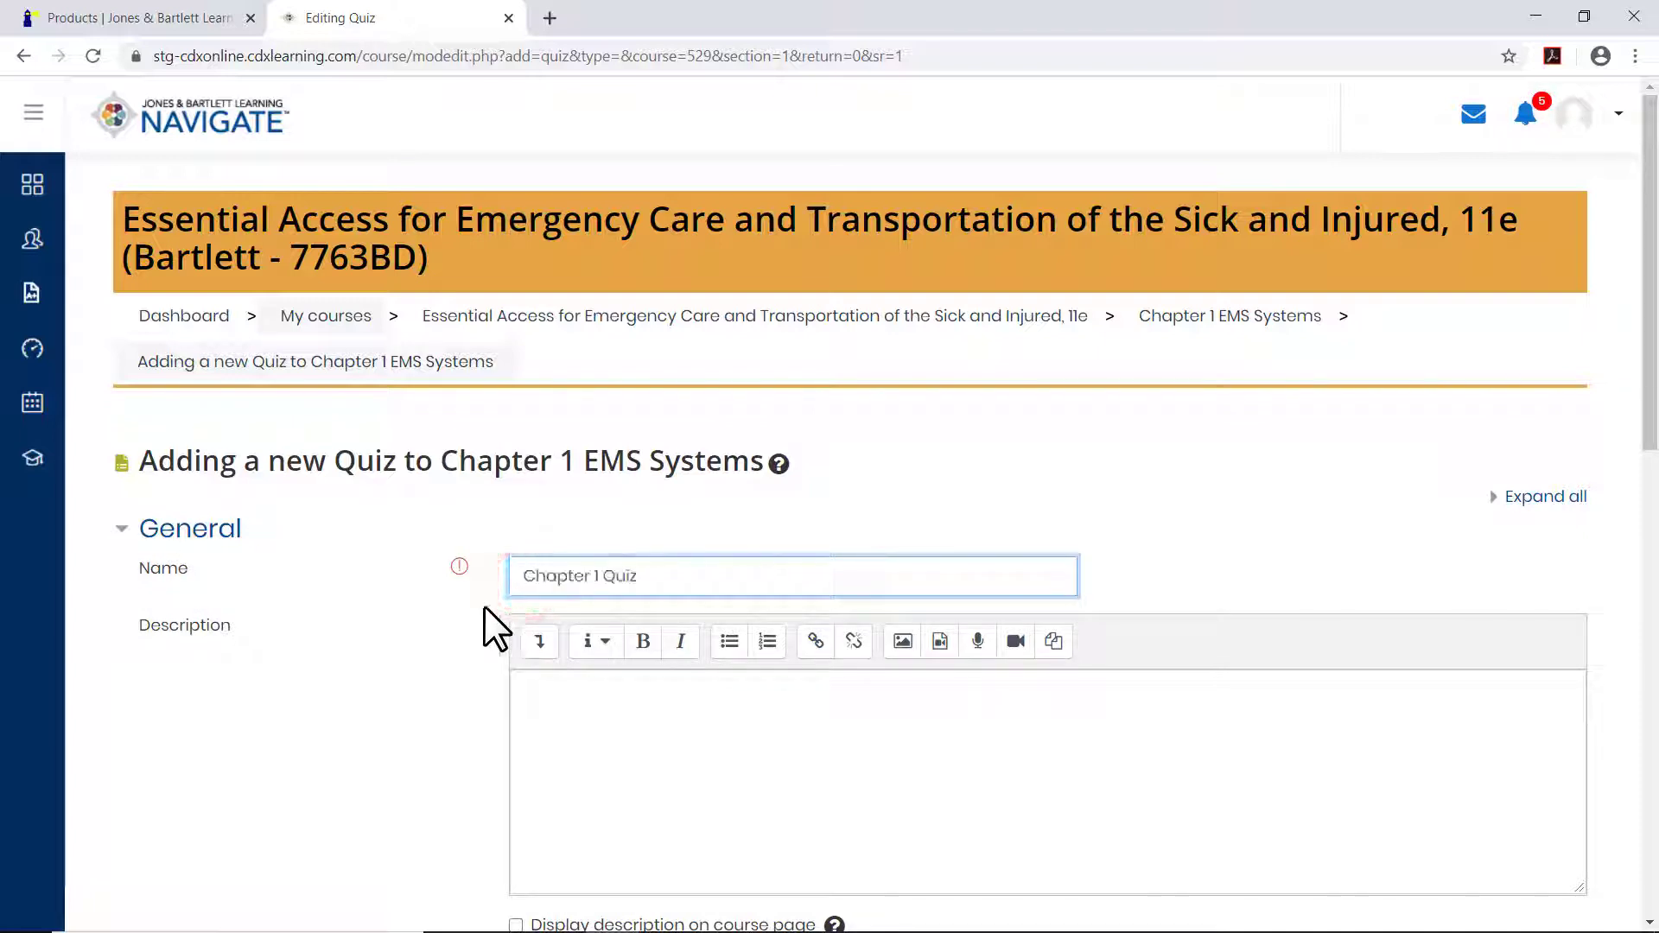
pyautogui.click(793, 576)
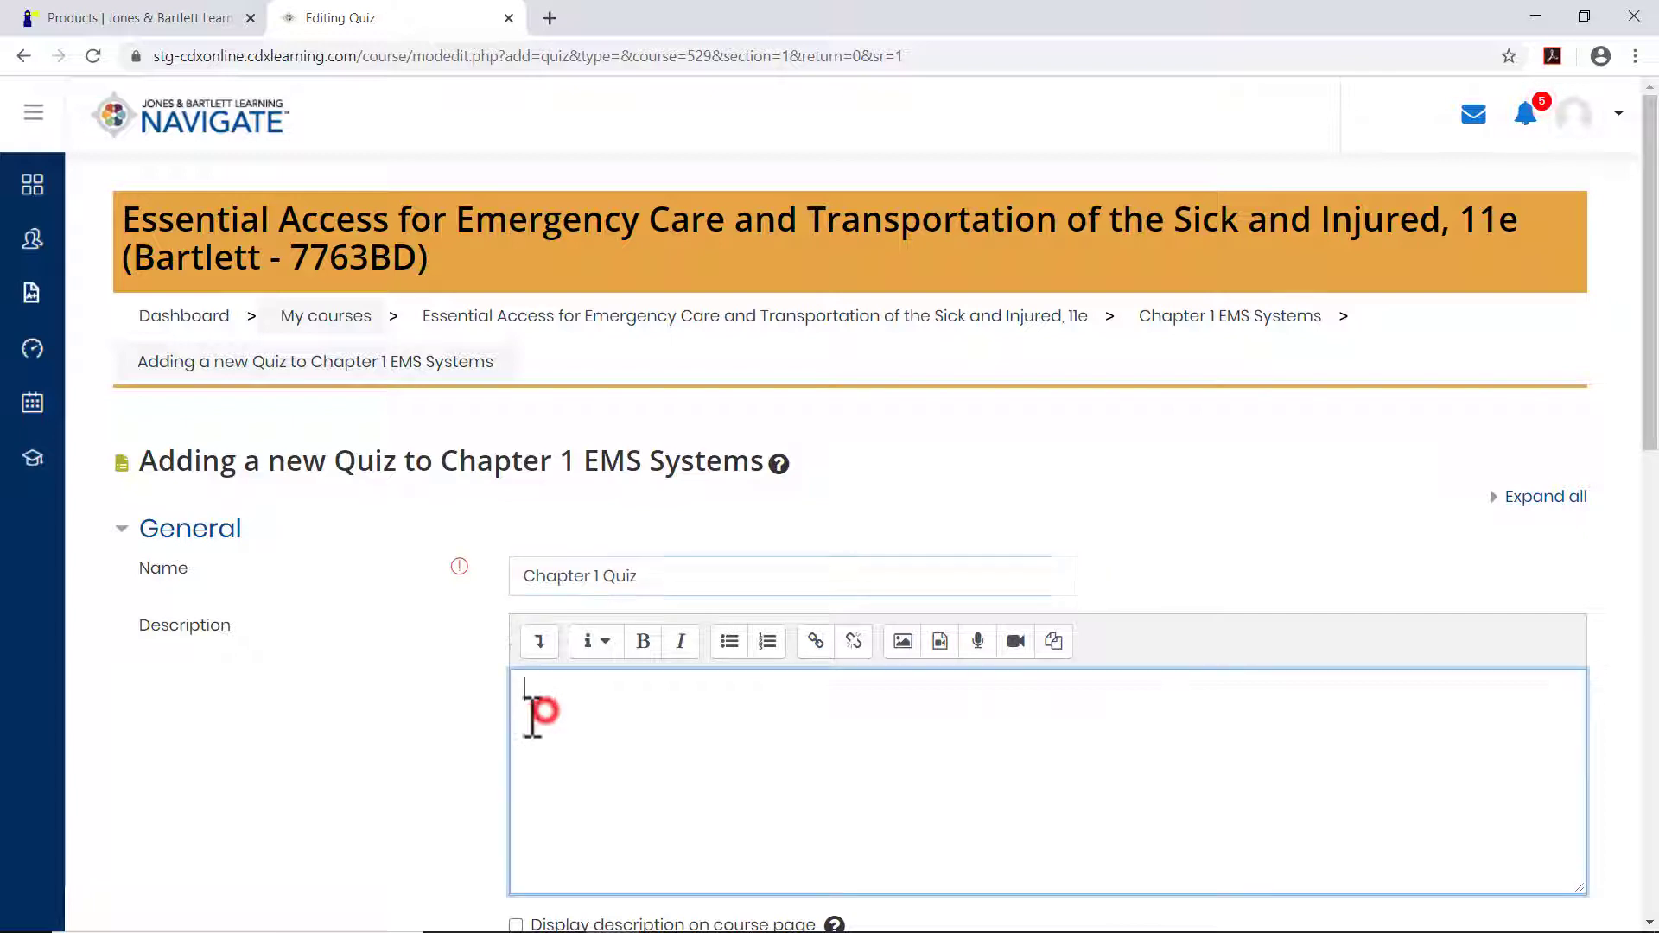
pyautogui.write('Chapter 1 Quiz on EMS Systems')
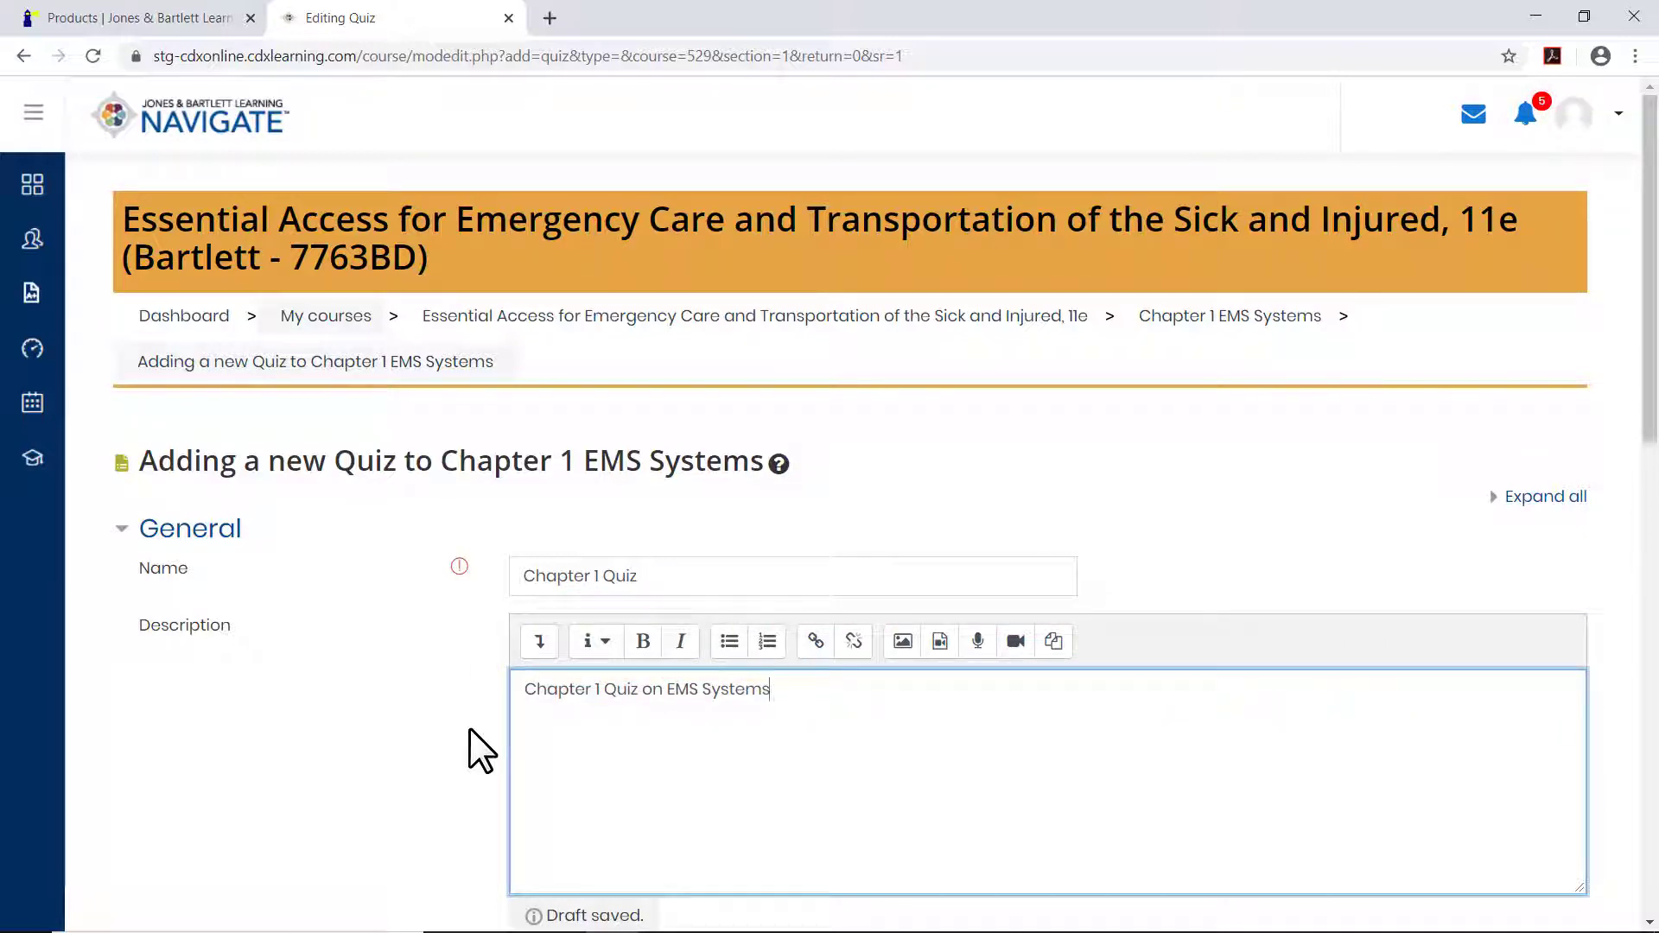
pyautogui.scroll(-3)
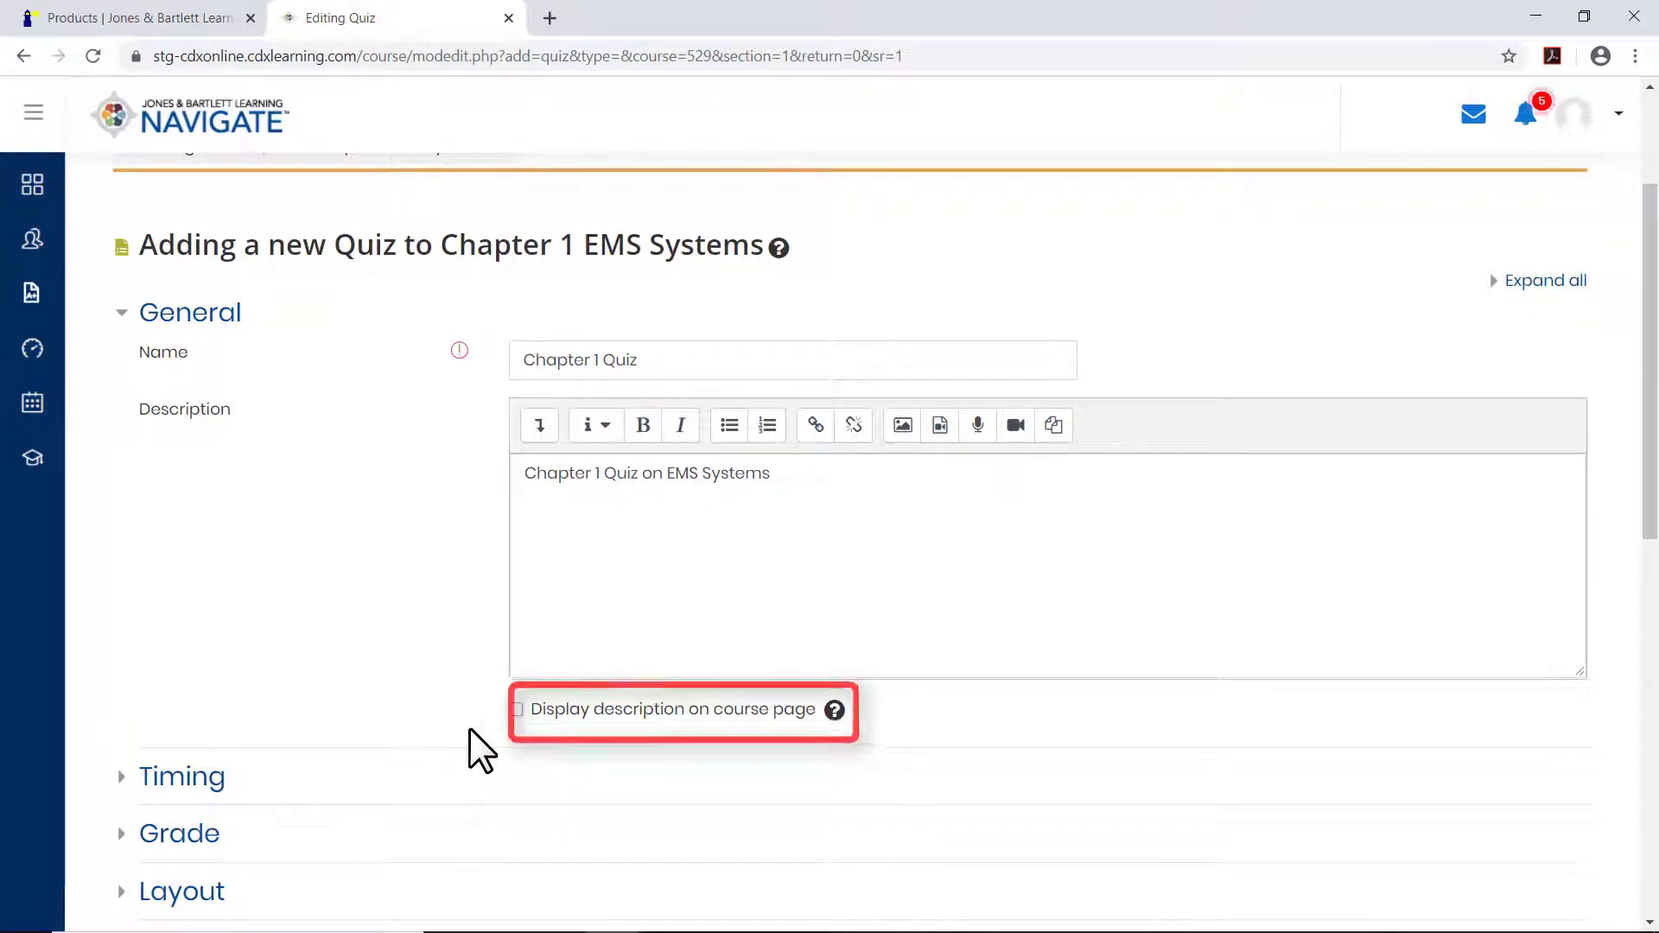
# Set the quiz to open in July and close in August 2020 under Timing.
pyautogui.scroll(-3)
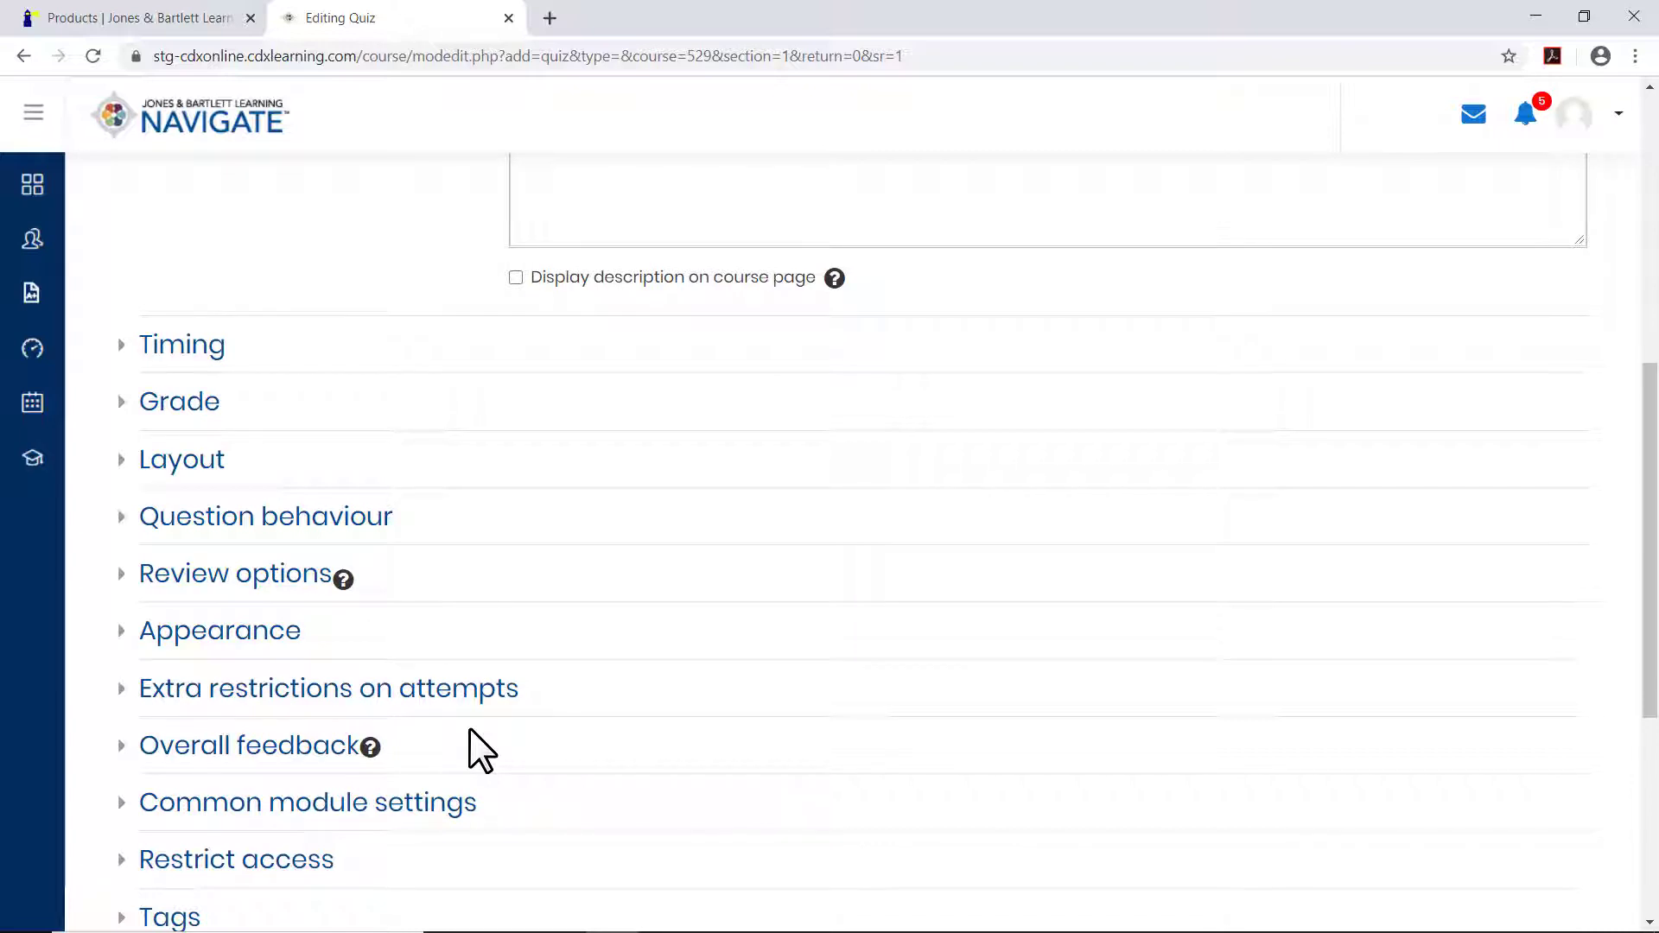
pyautogui.moveTo(211, 413)
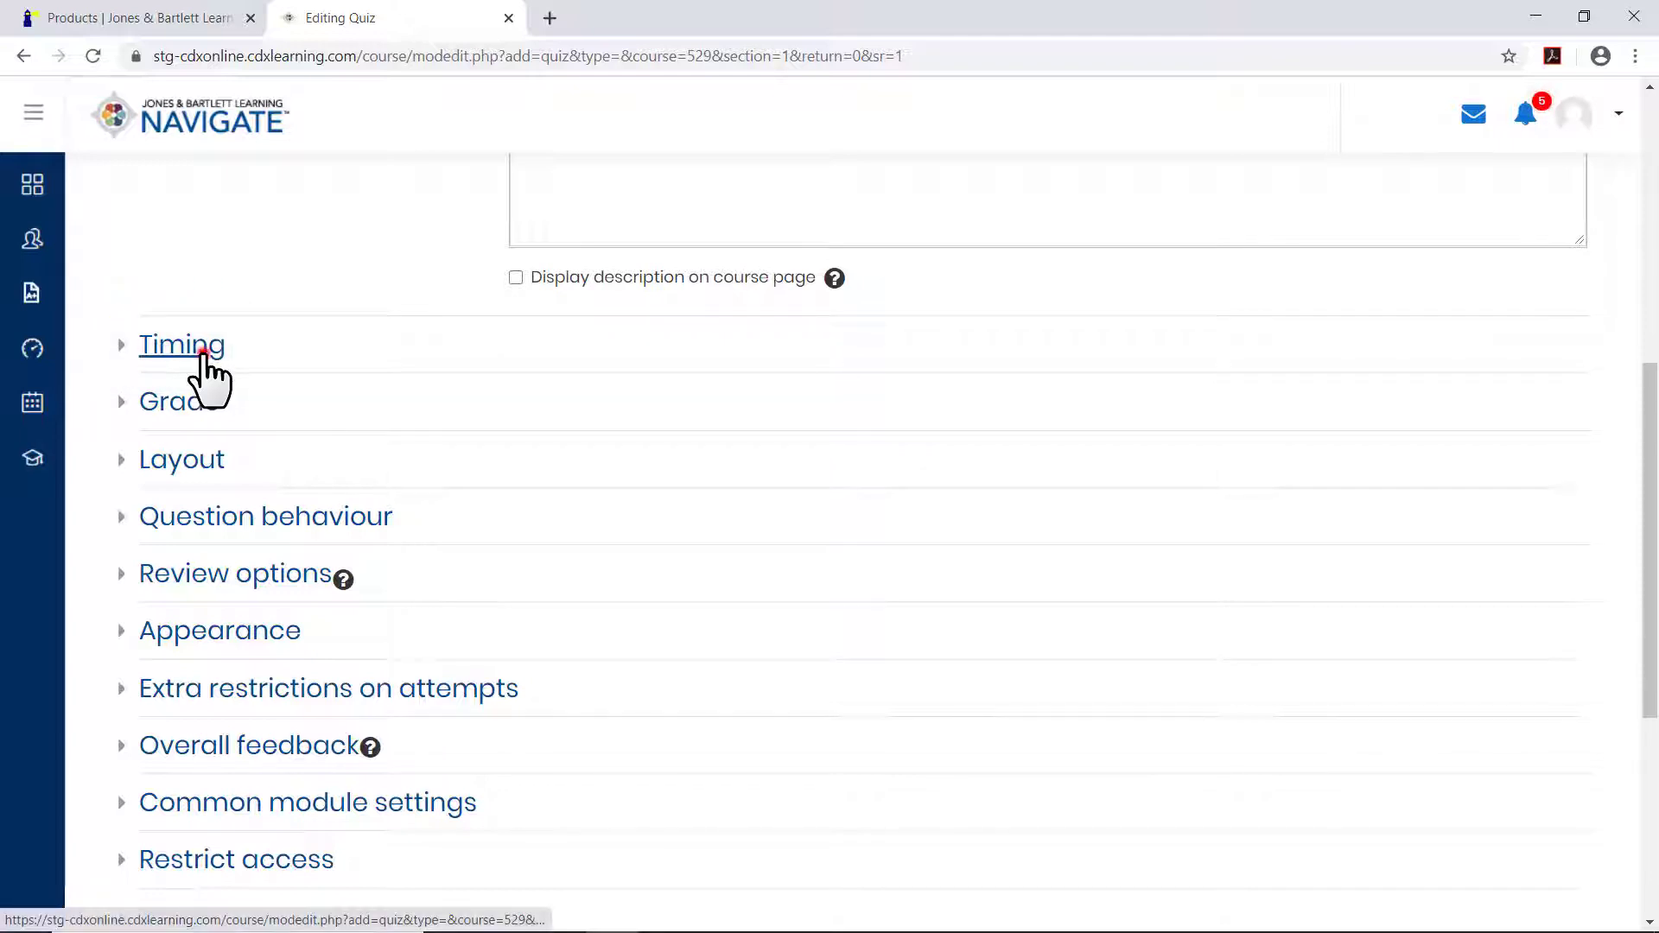
pyautogui.click(181, 344)
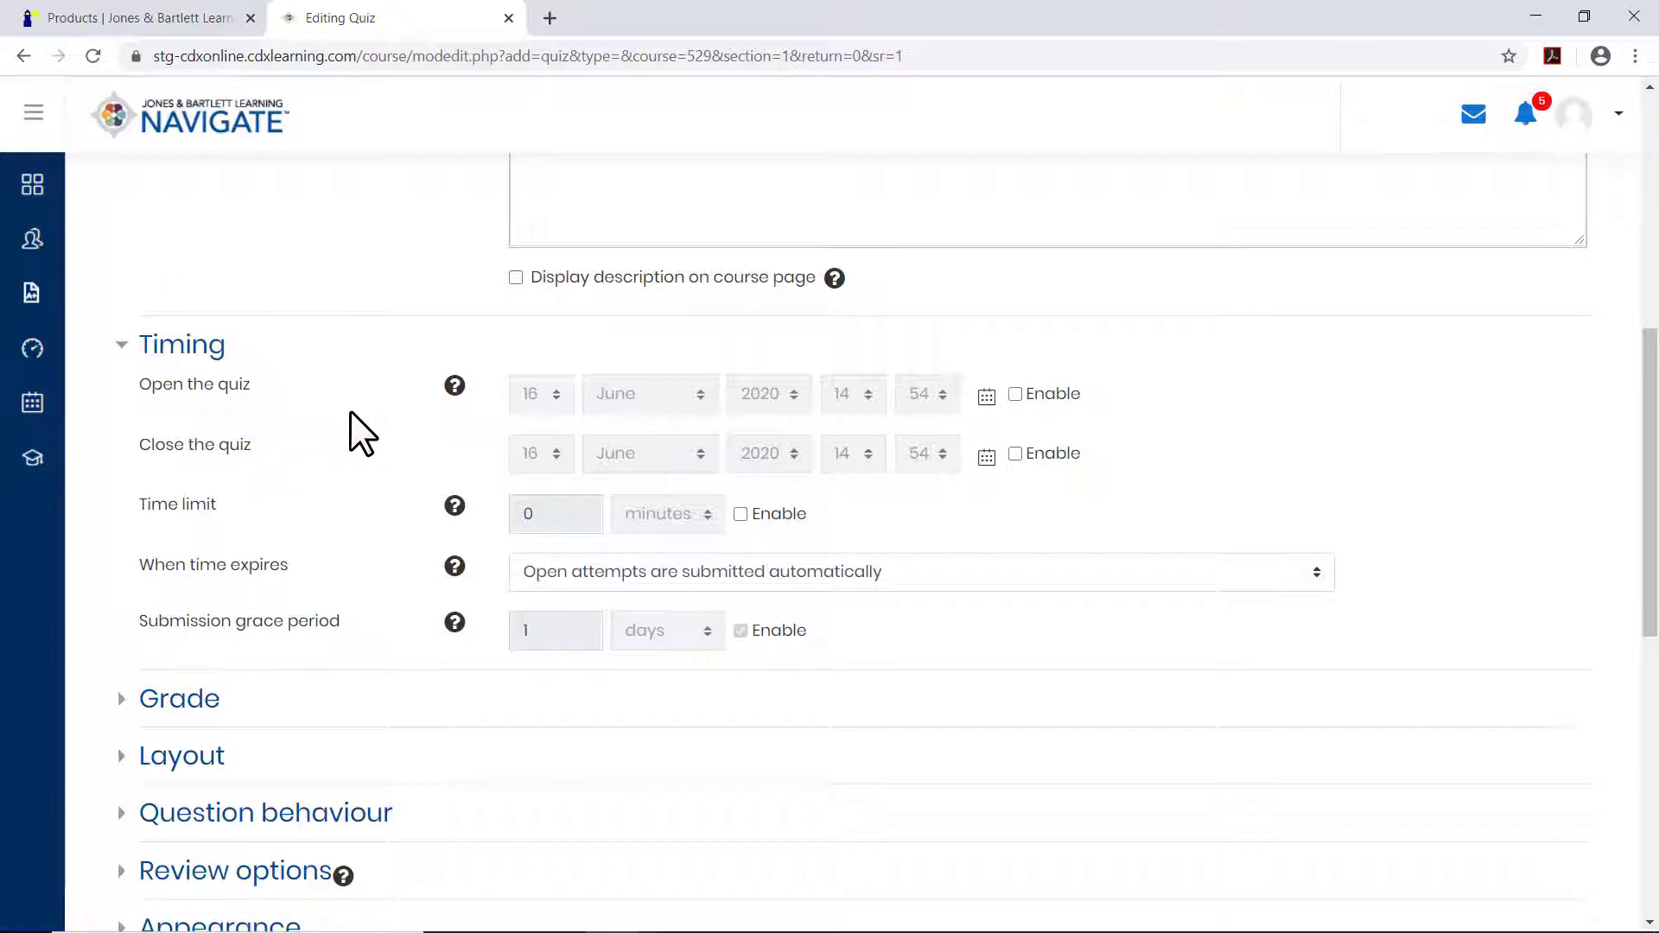
pyautogui.moveTo(1028, 418)
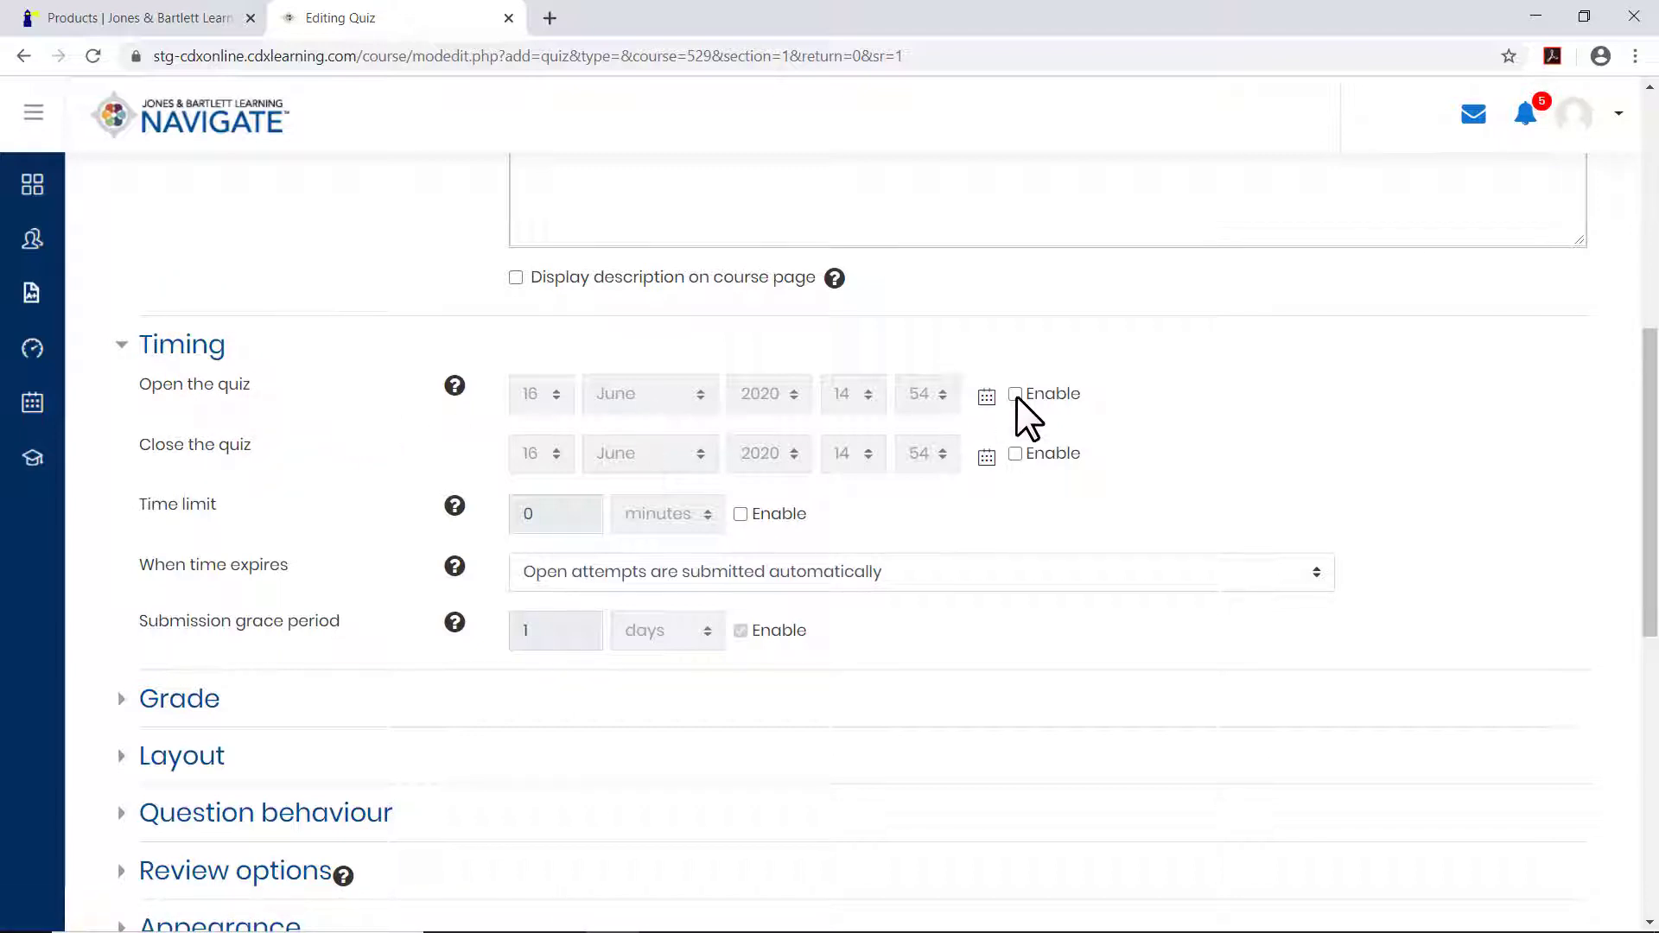
pyautogui.click(1016, 394)
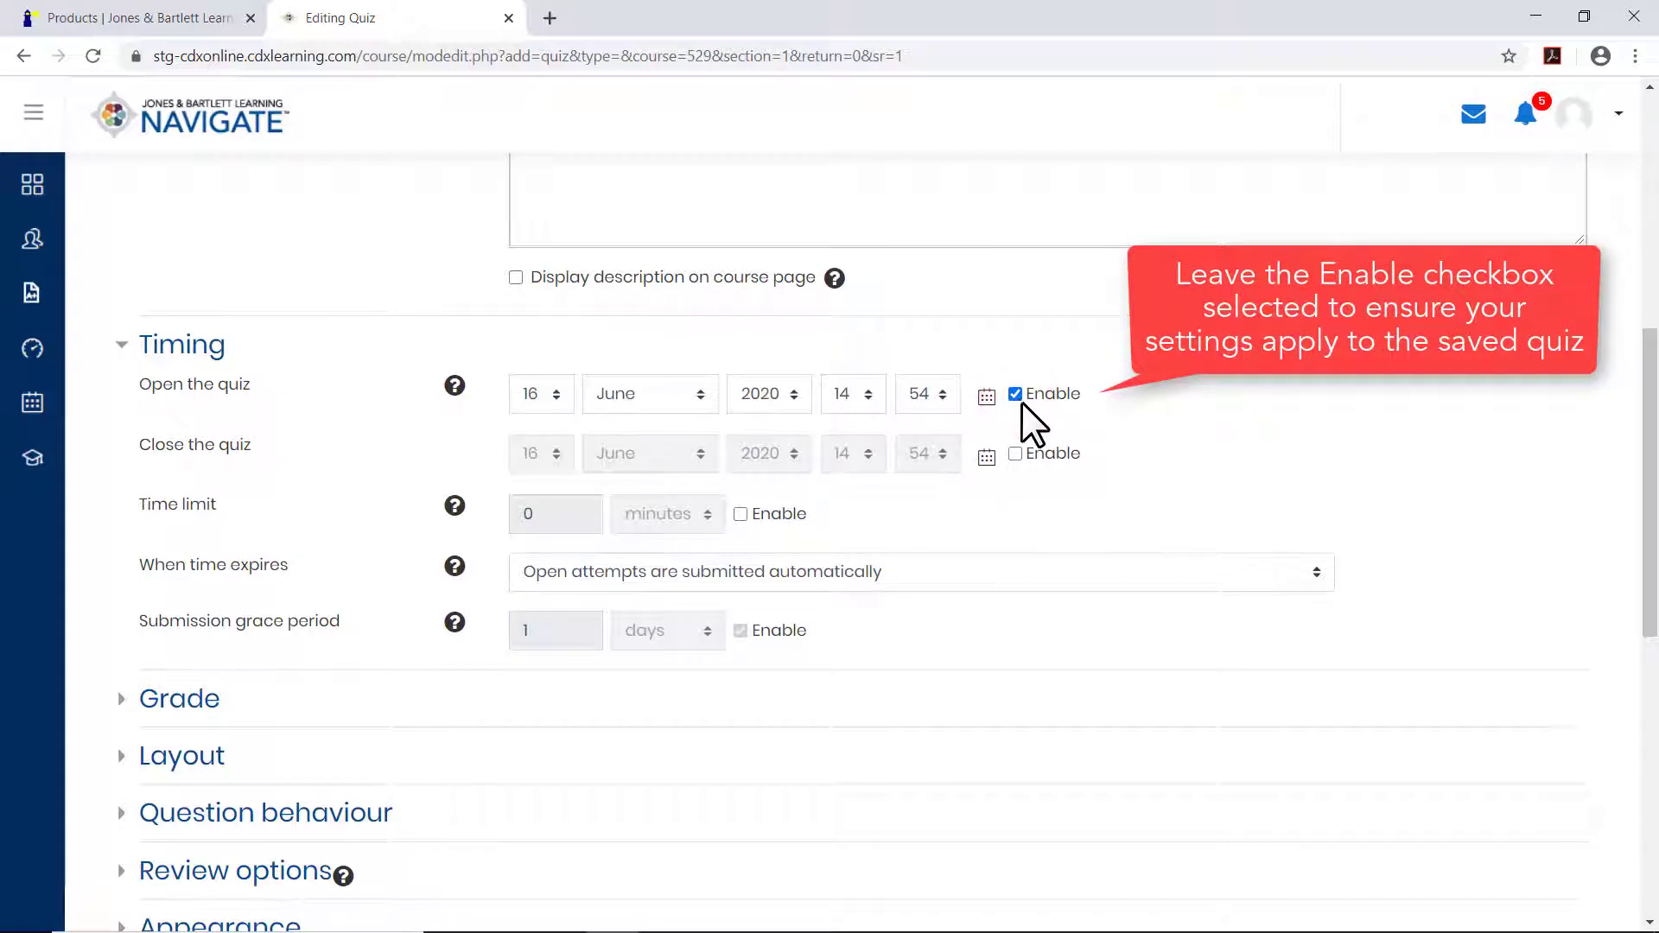
pyautogui.click(650, 394)
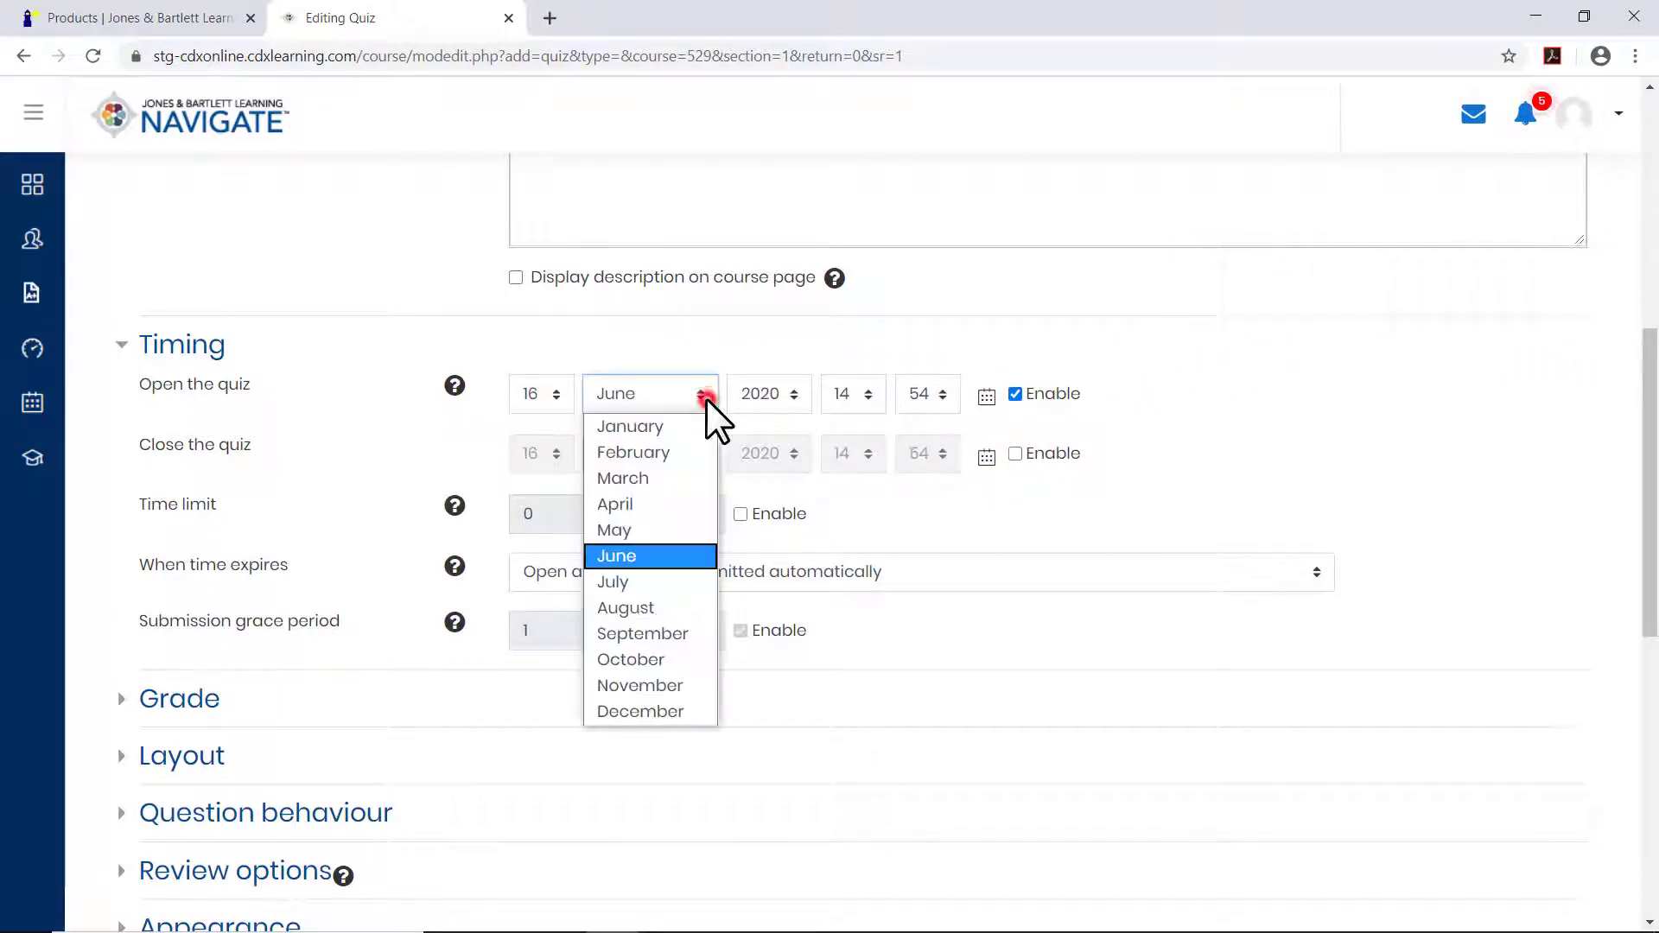
pyautogui.click(611, 580)
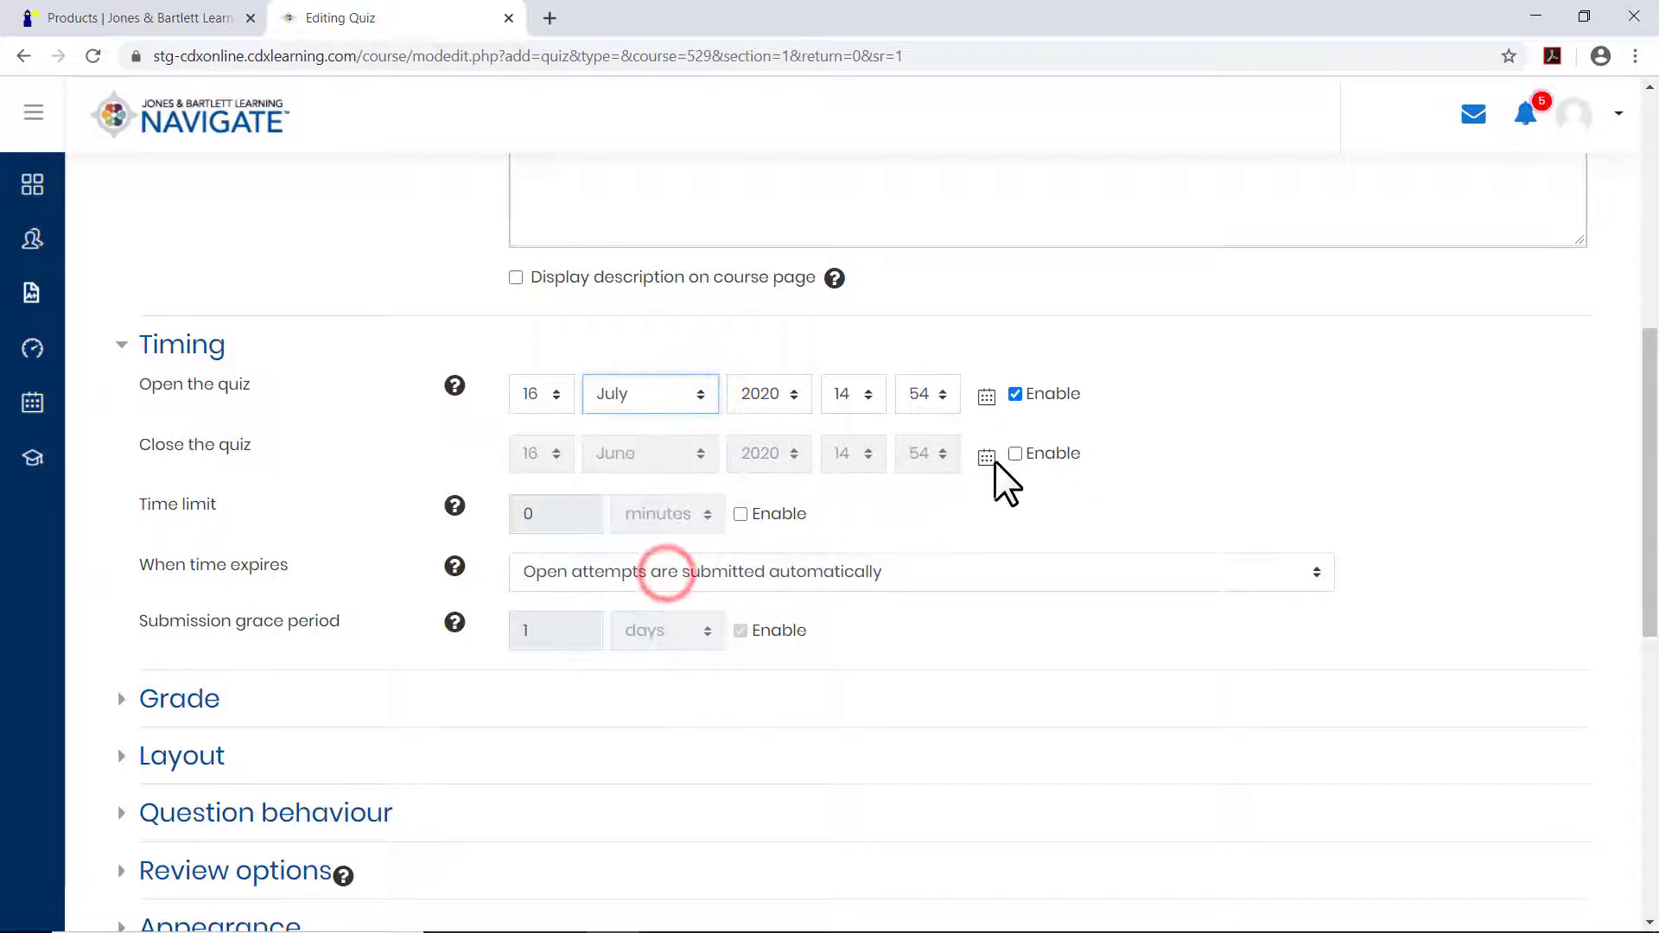
pyautogui.click(650, 452)
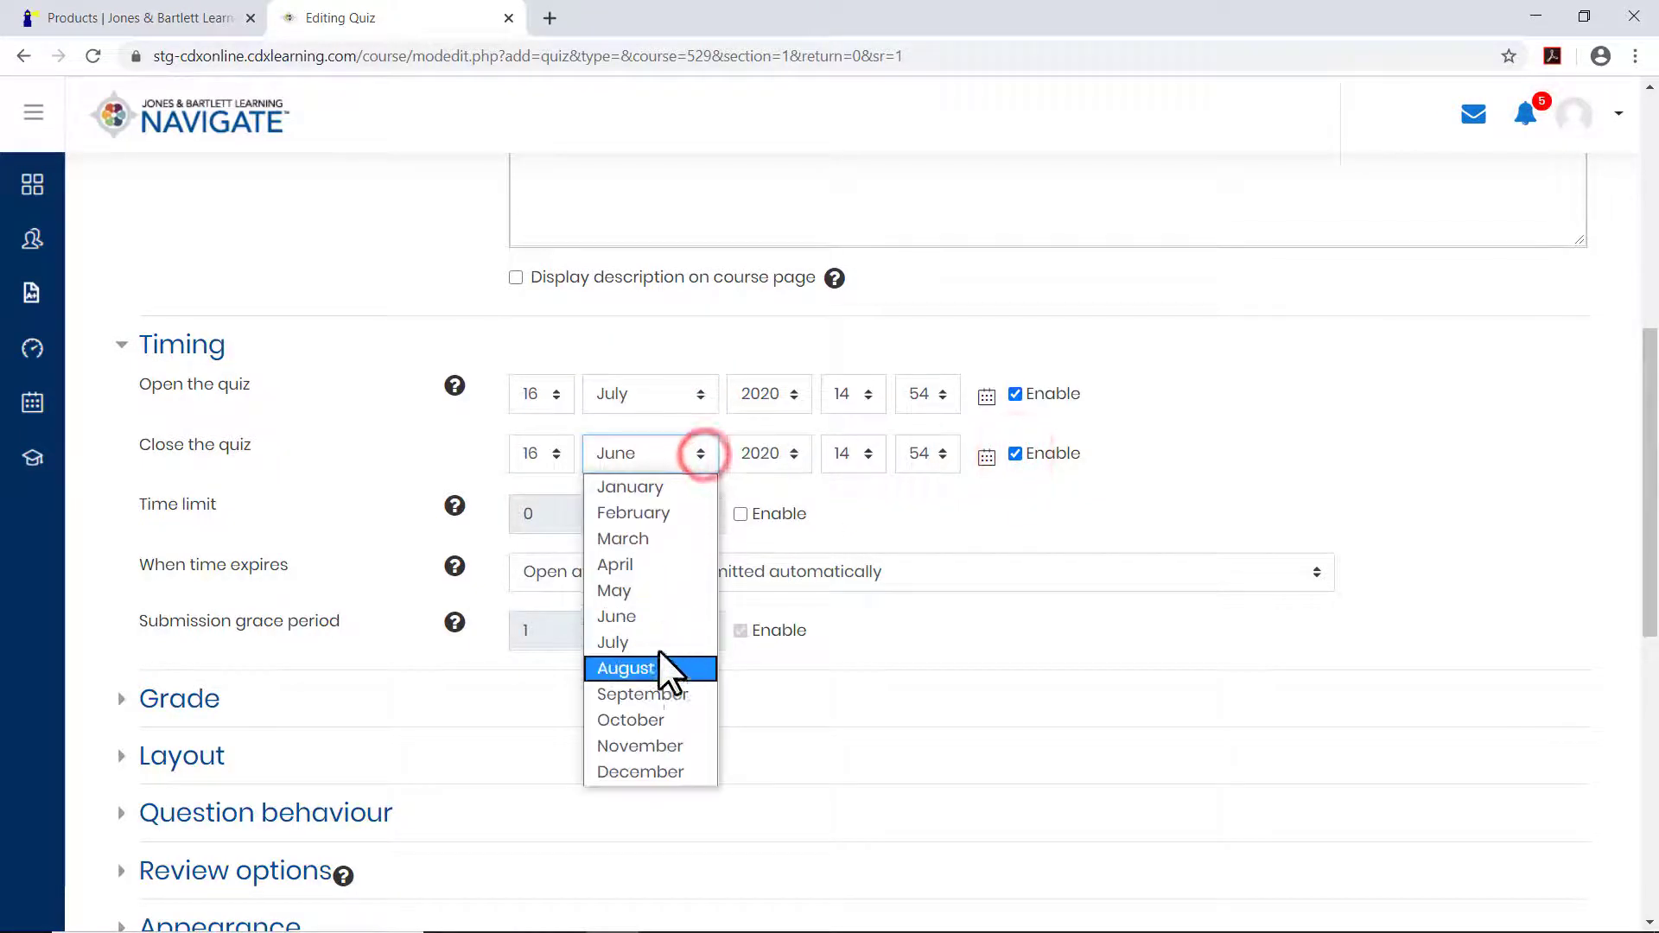
pyautogui.click(624, 667)
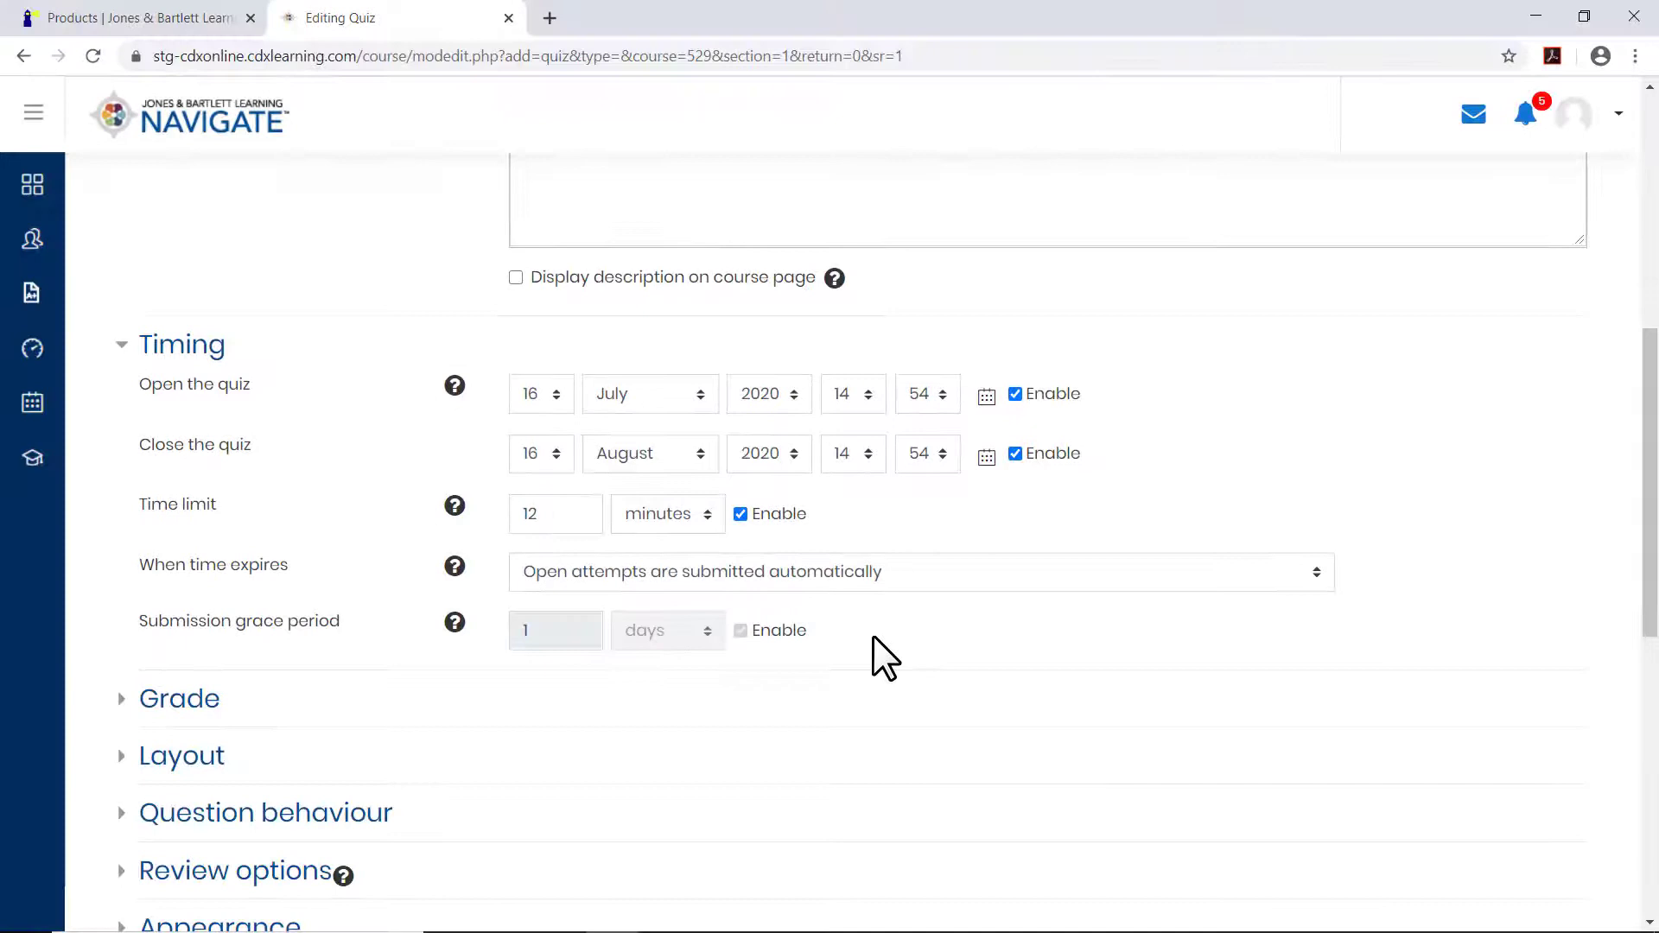
pyautogui.scroll(-3)
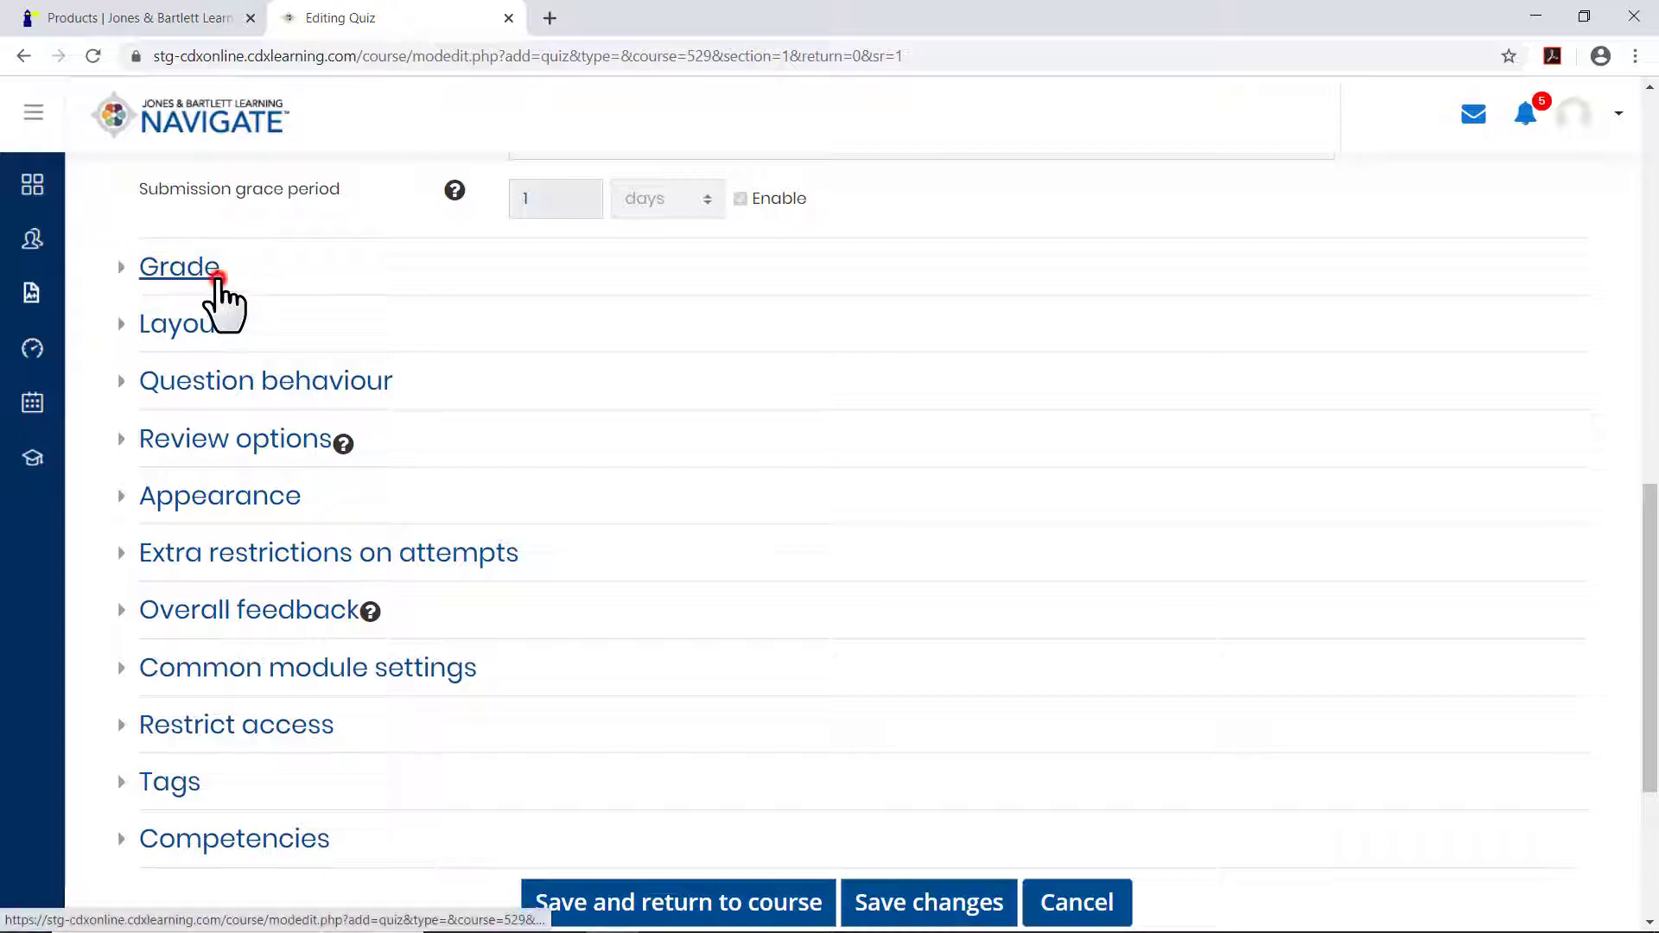
# Set grade to pass 70, 2 attempts allowed and Highest grade as grading method.
pyautogui.click(178, 266)
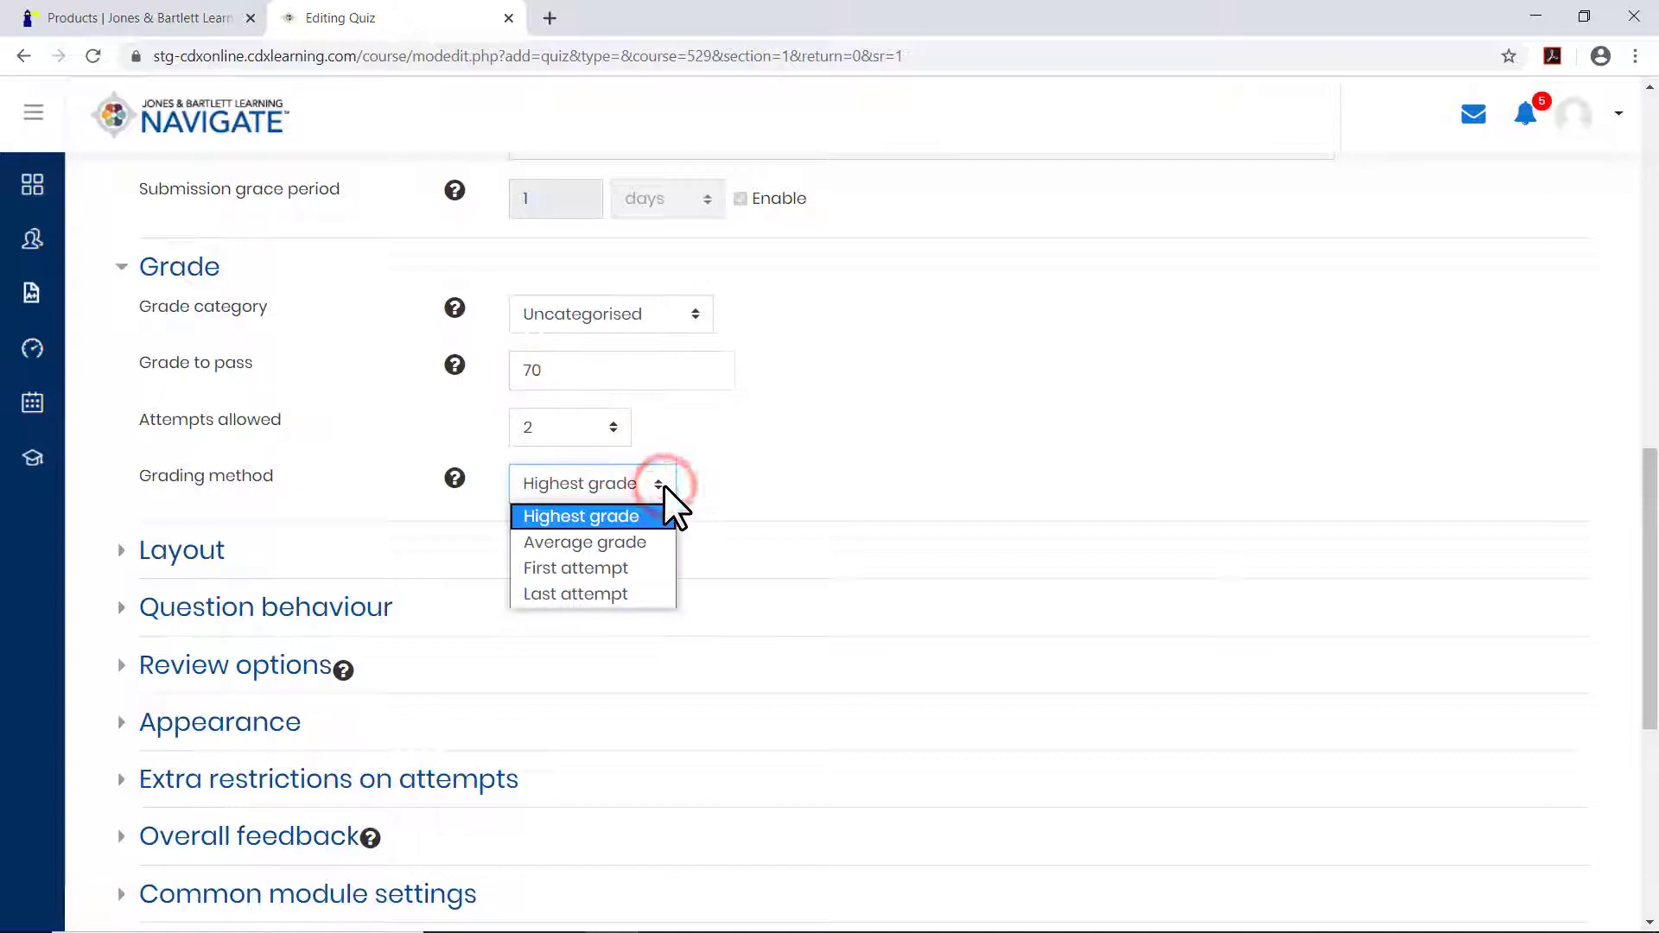
pyautogui.click(581, 517)
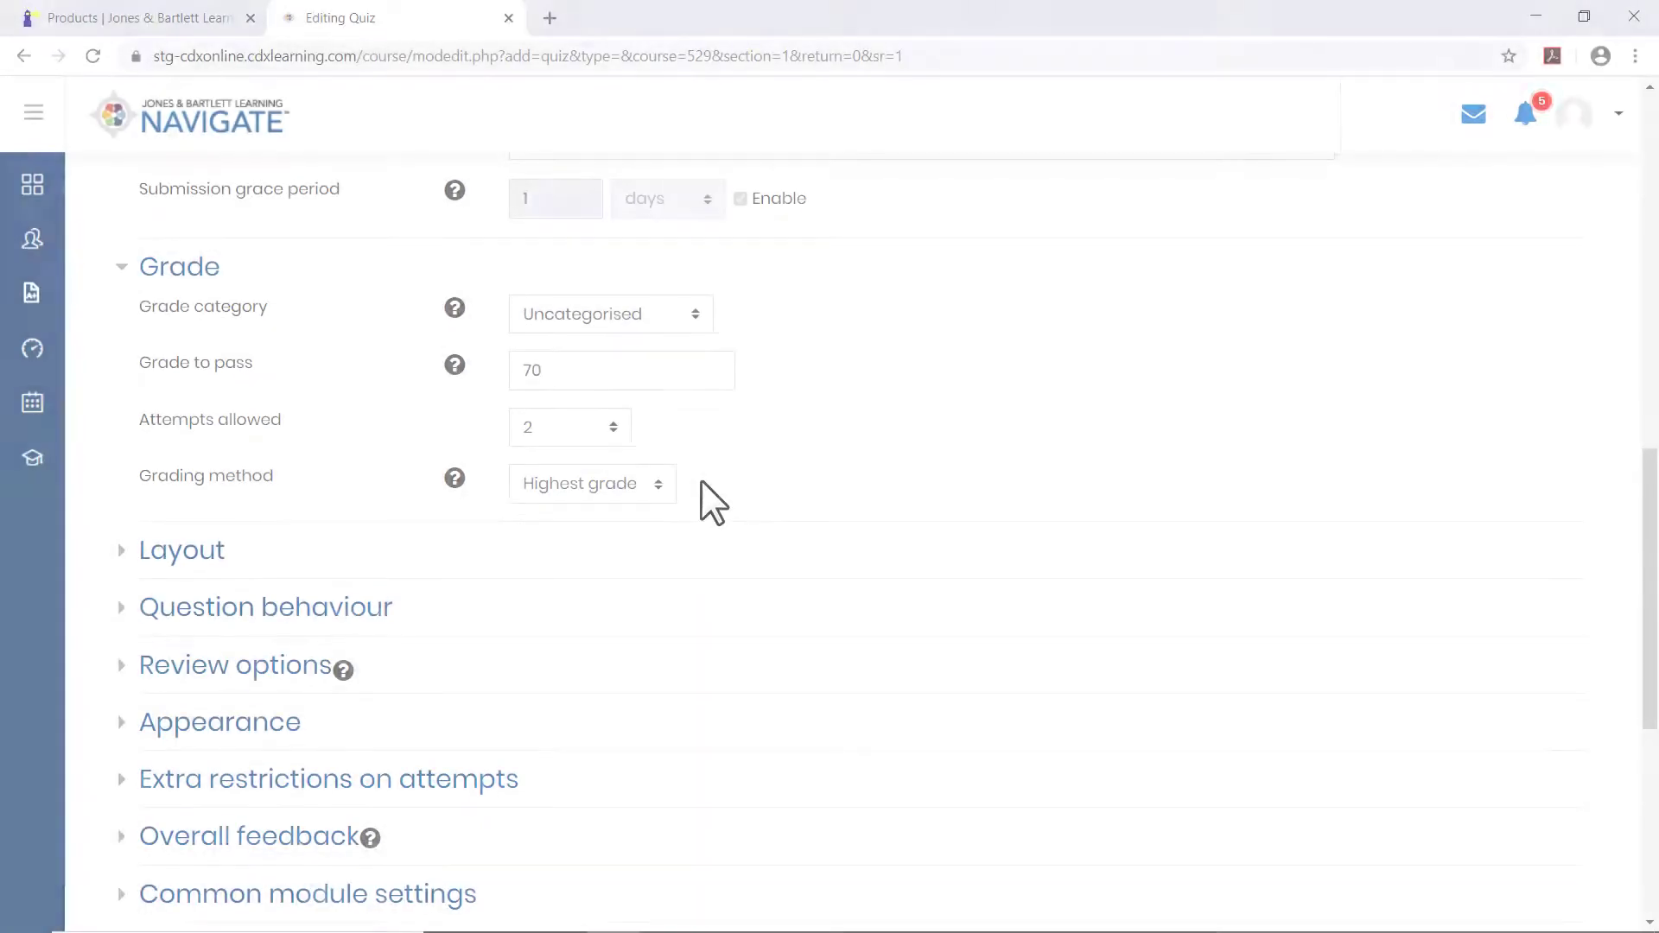
pyautogui.scroll(-3)
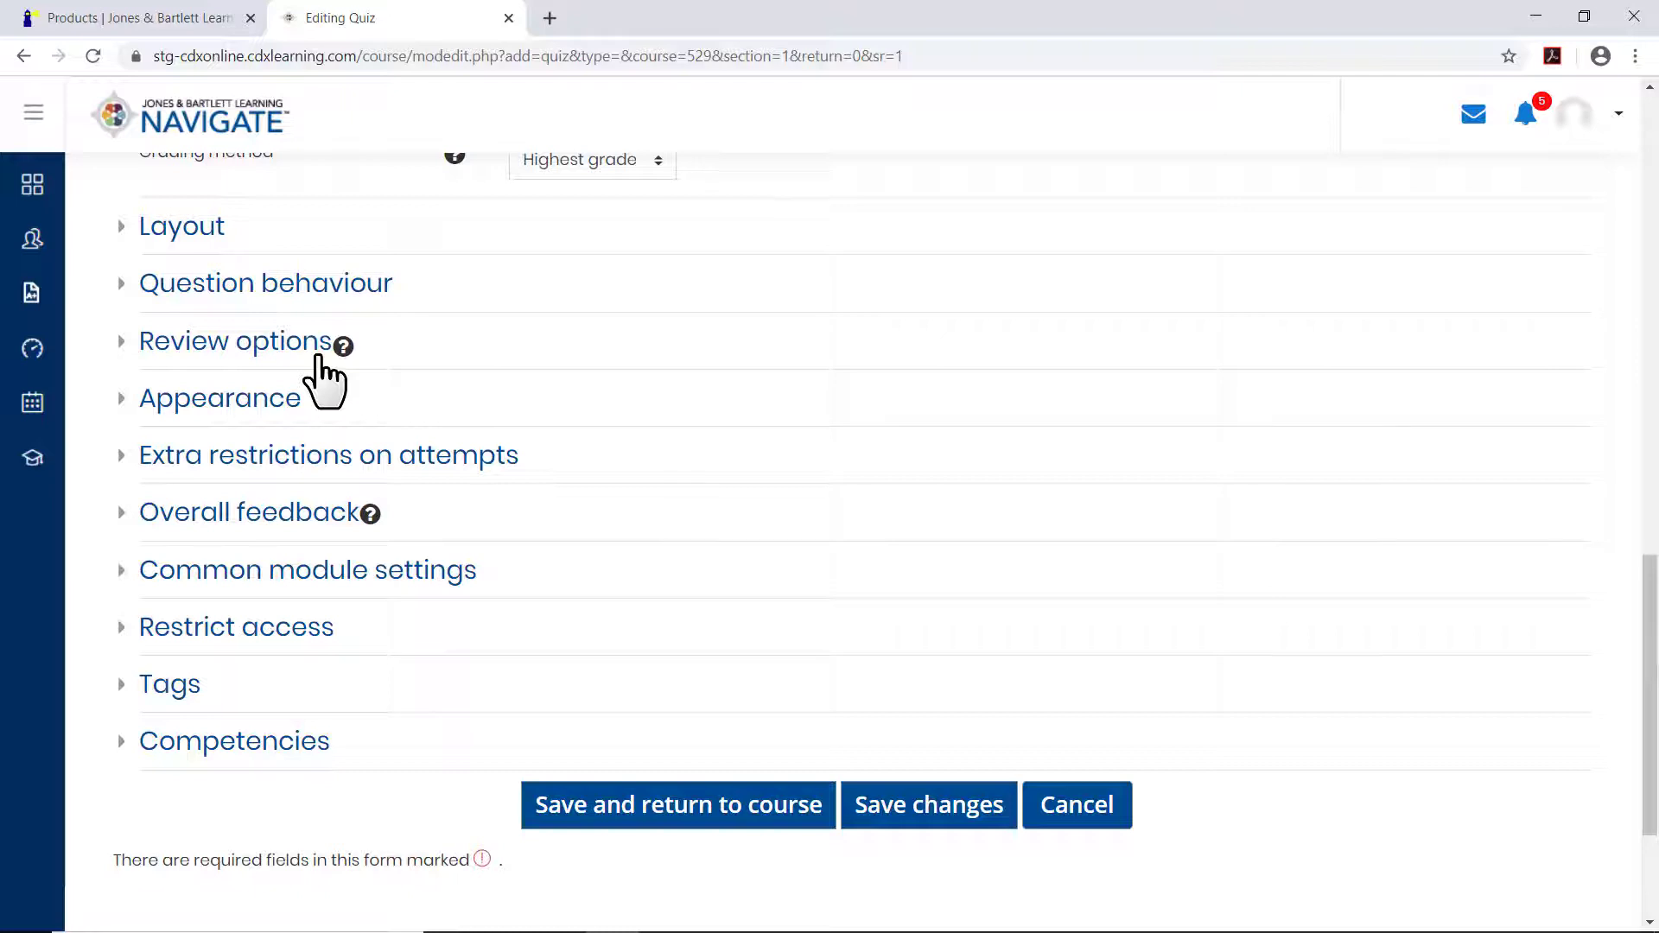
# Expand Review options with all after-attempt and later review checkboxes enabled.
pyautogui.click(235, 340)
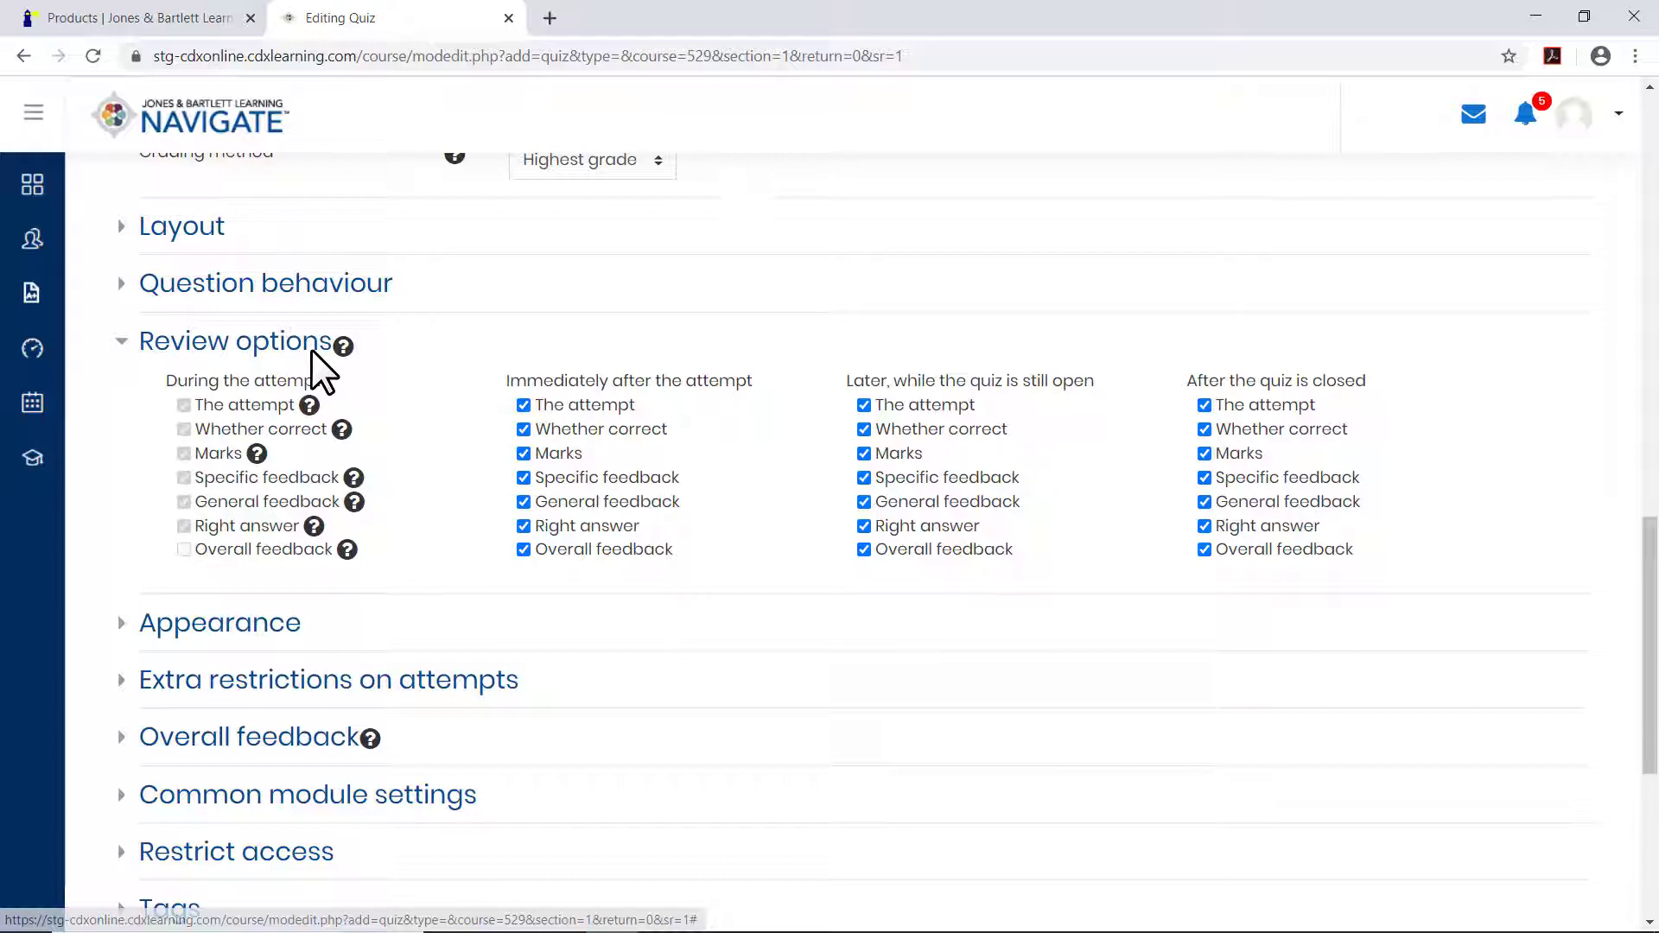
pyautogui.moveTo(696, 629)
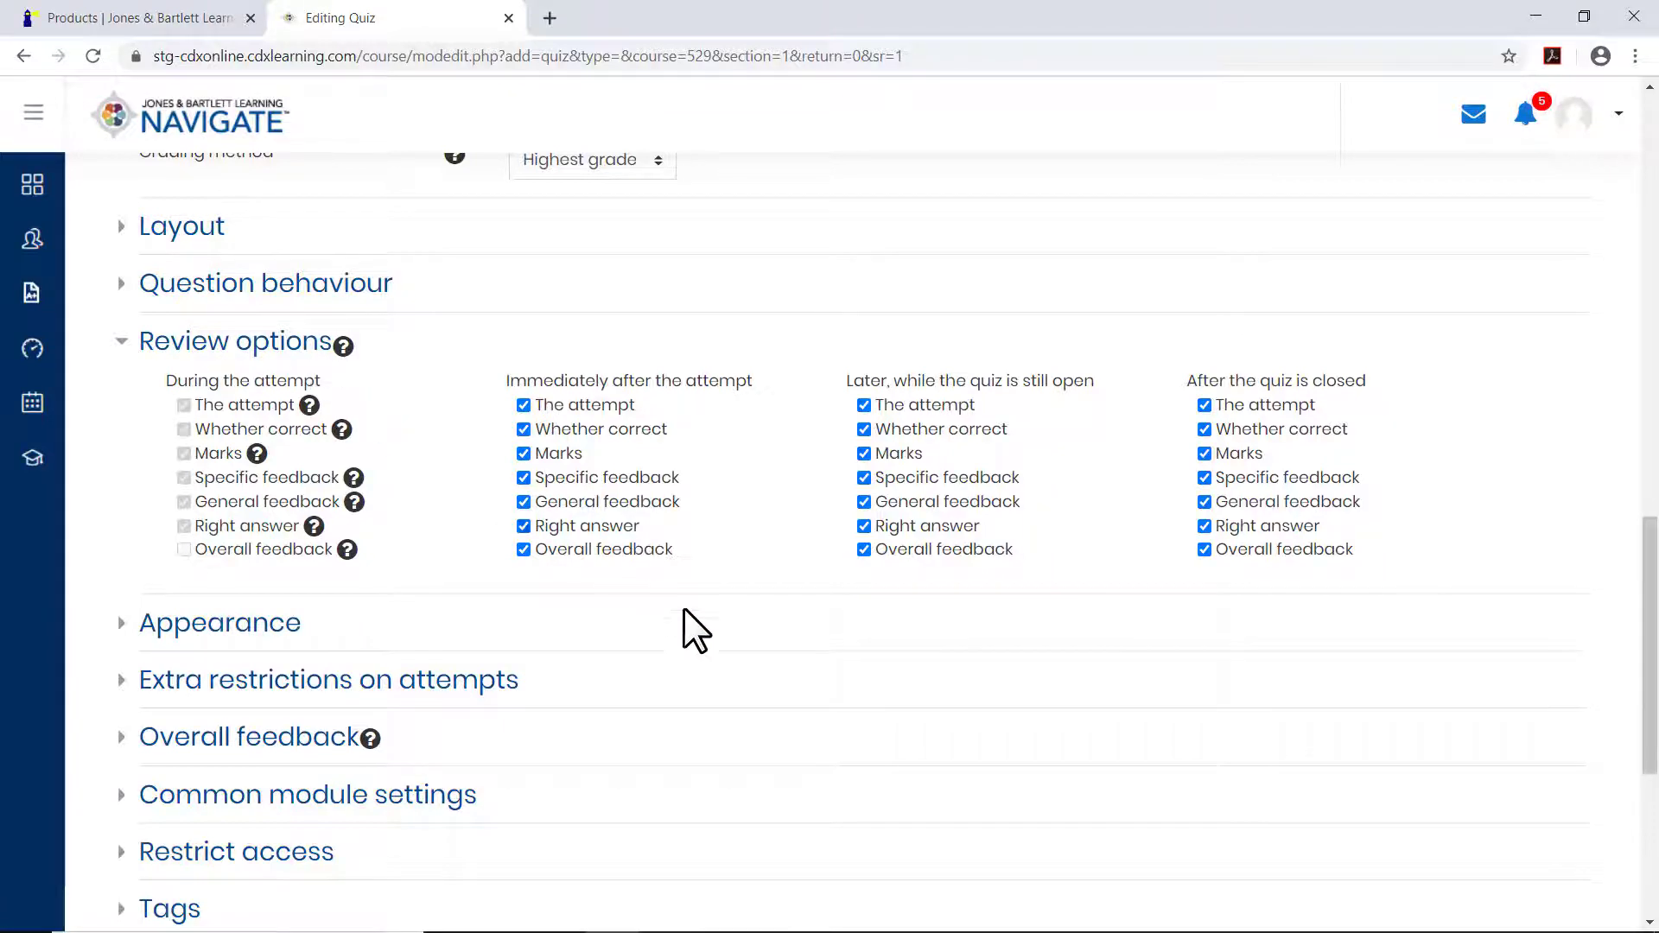
pyautogui.scroll(-3)
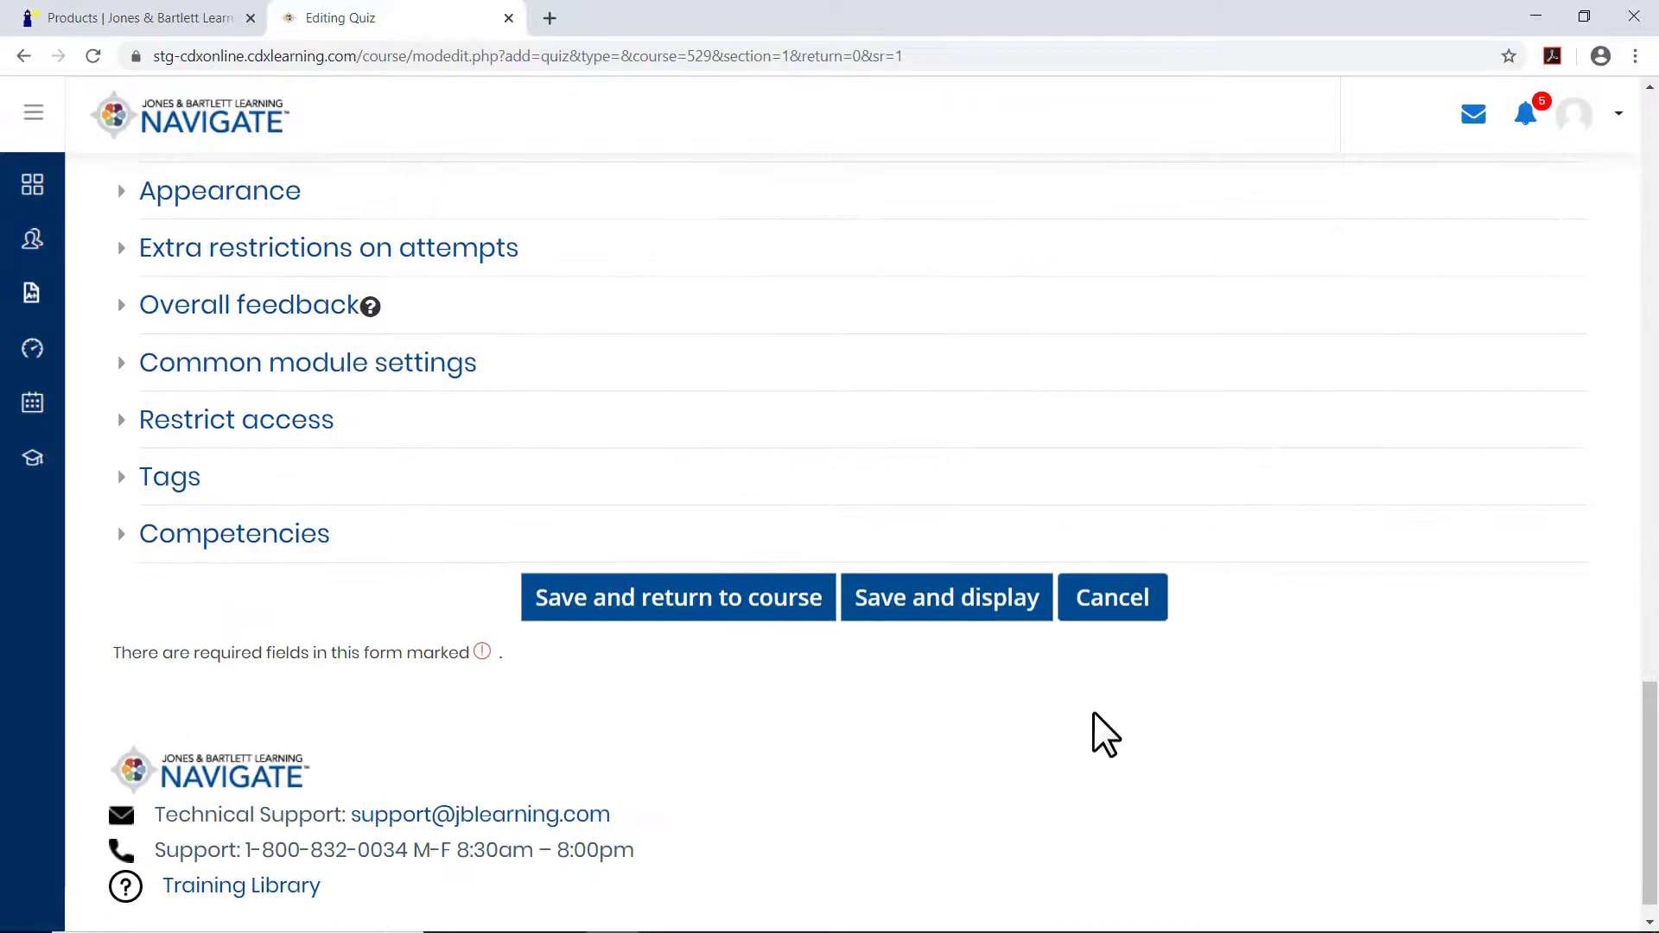
pyautogui.click(945, 596)
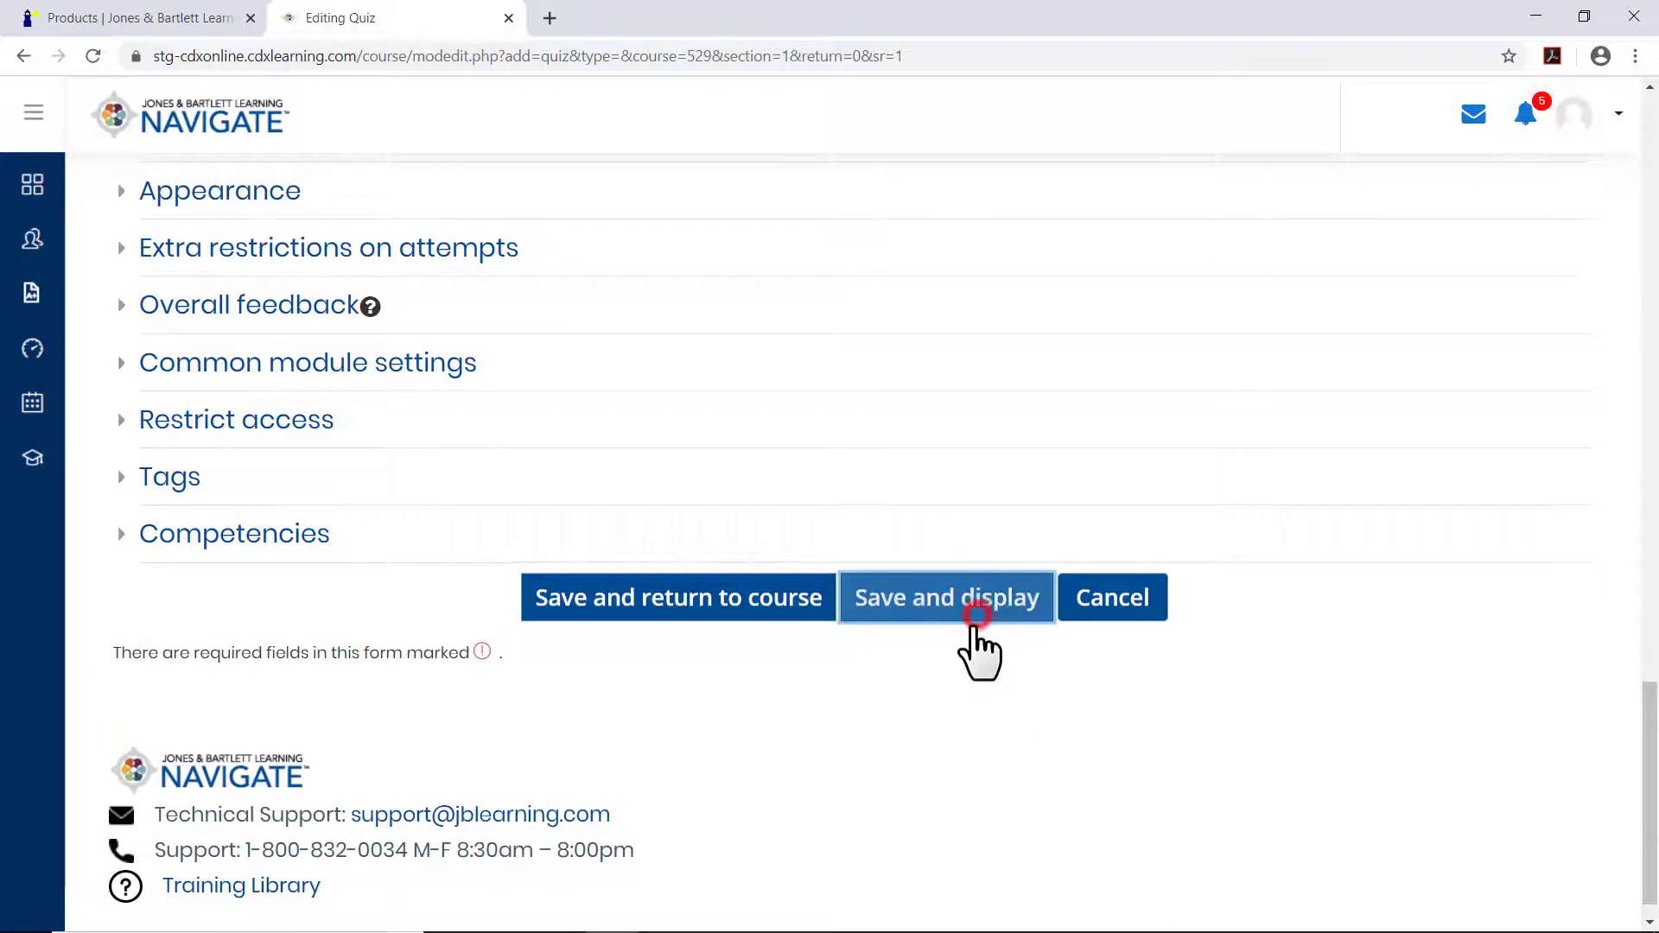
# Save and display the Chapter 1 Quiz, then go to edit its questions.
pyautogui.click(945, 596)
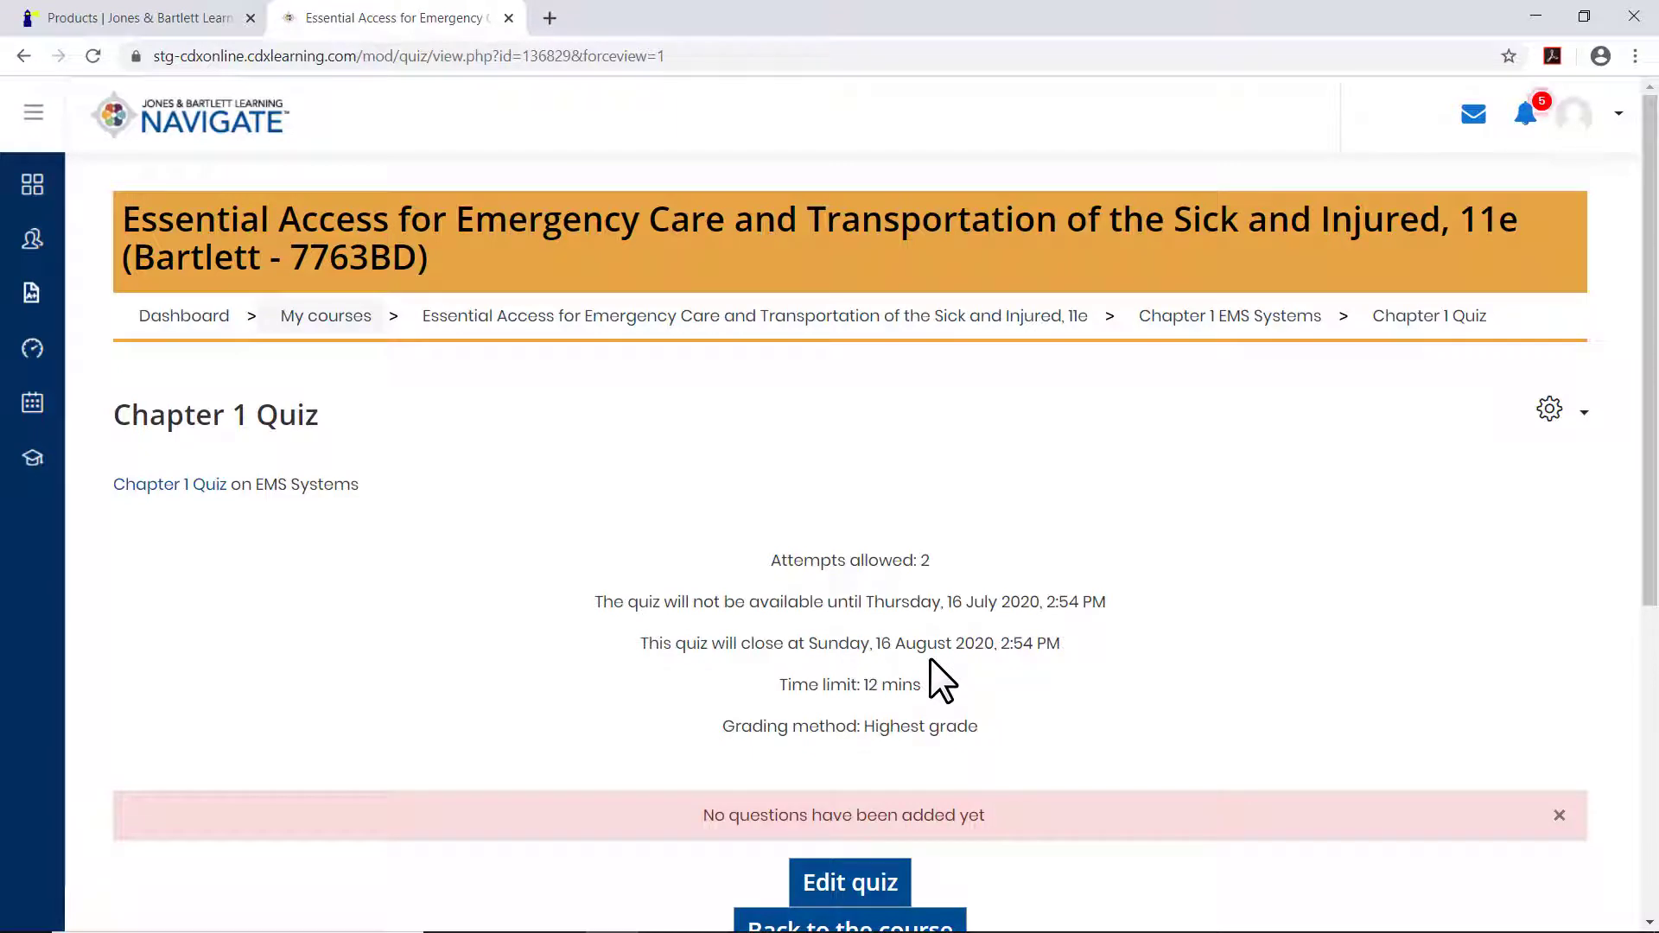
pyautogui.scroll(-3)
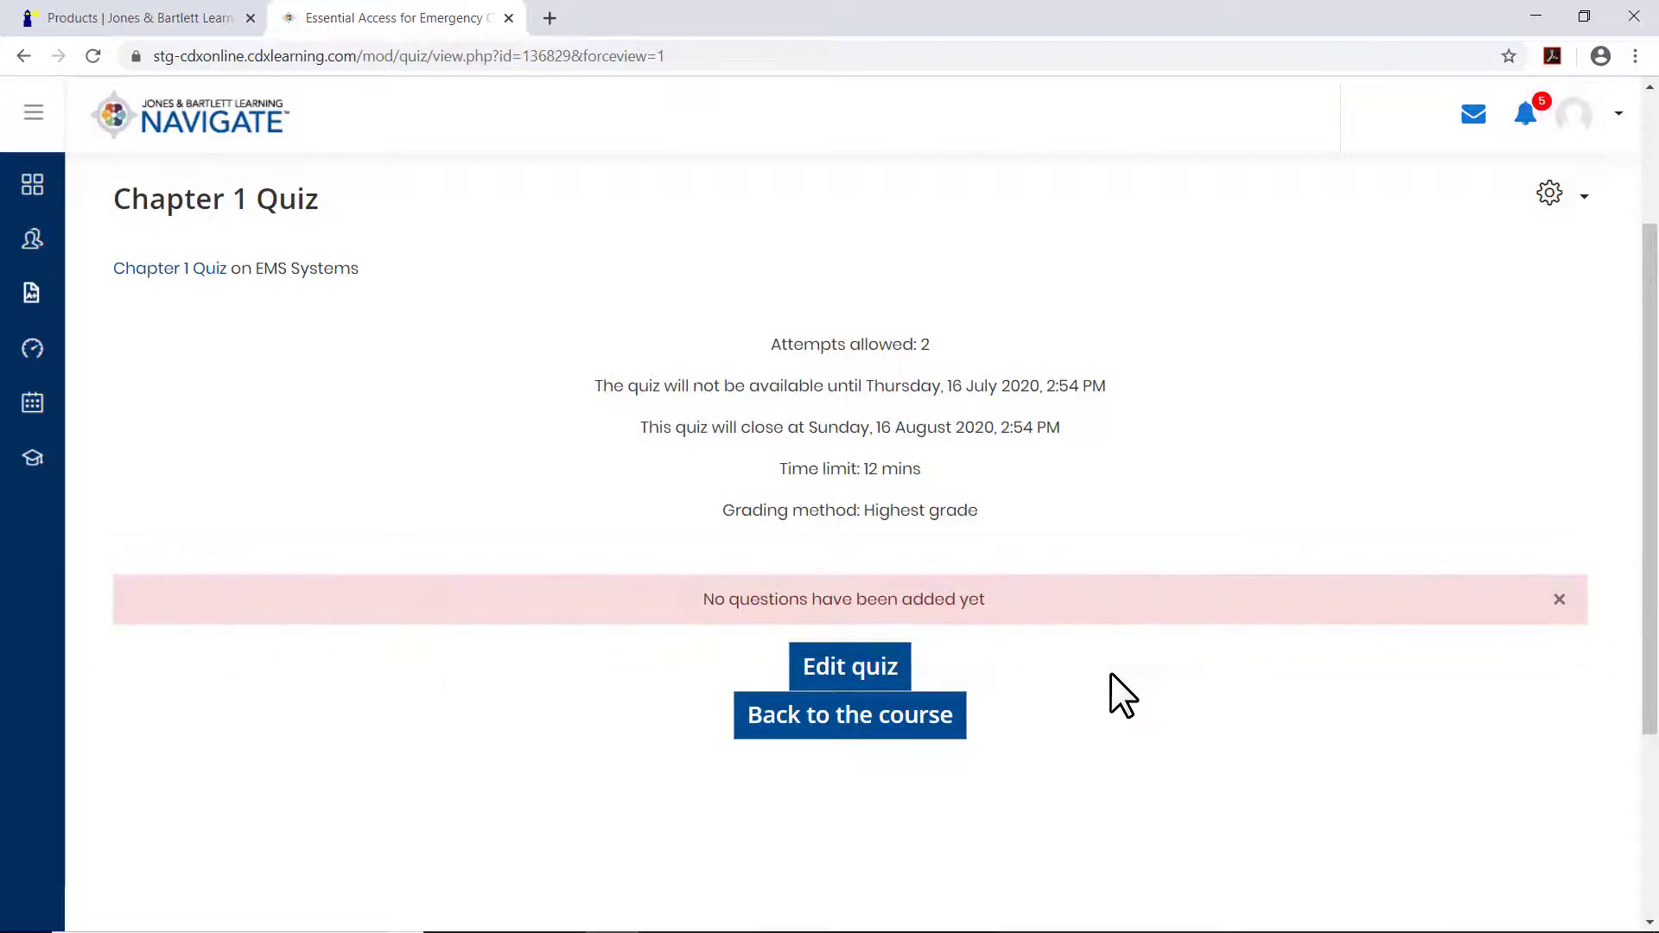
pyautogui.click(850, 667)
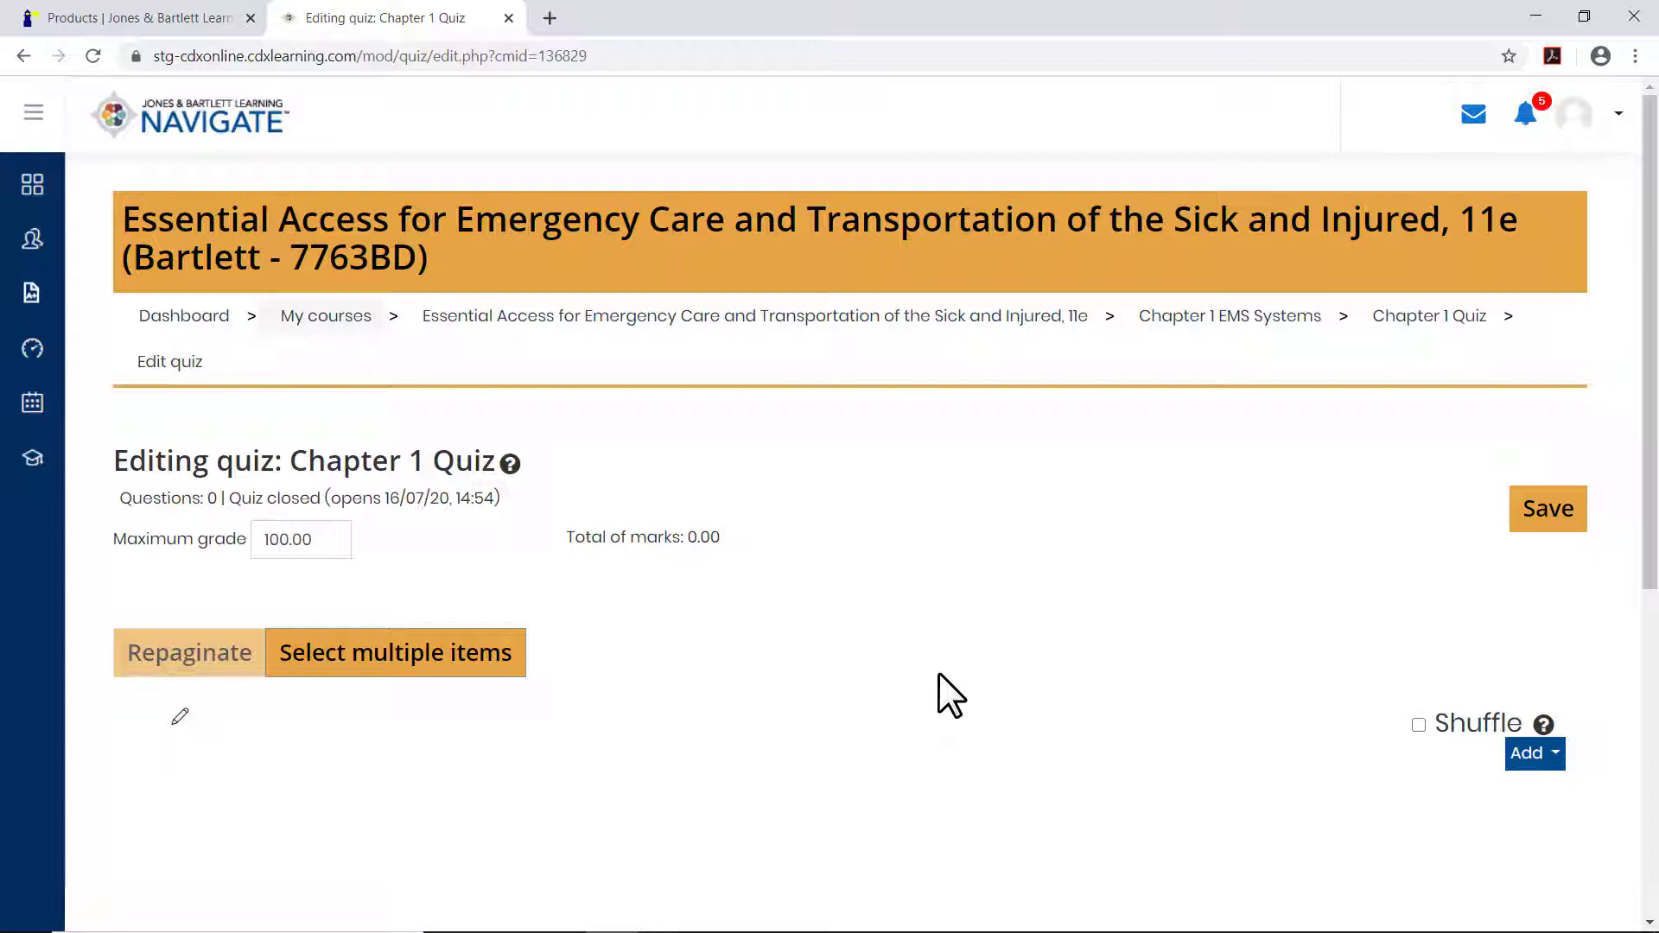
pyautogui.moveTo(995, 703)
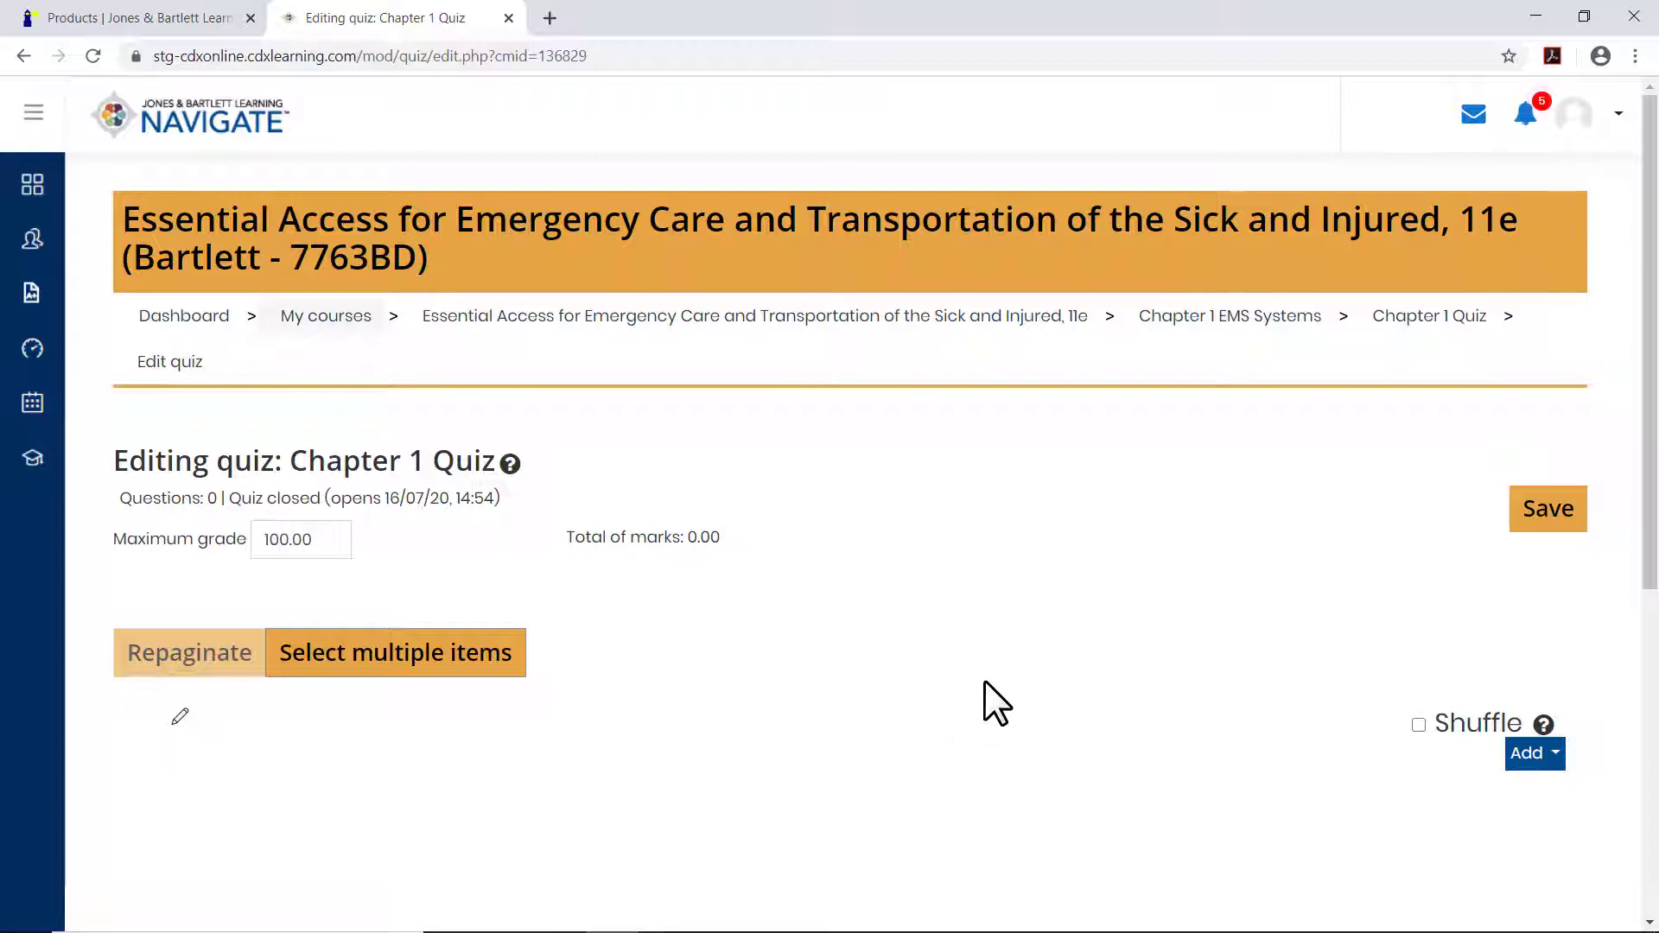
# View the Add menu's new question, question bank and random question choices, then close it.
pyautogui.click(1530, 753)
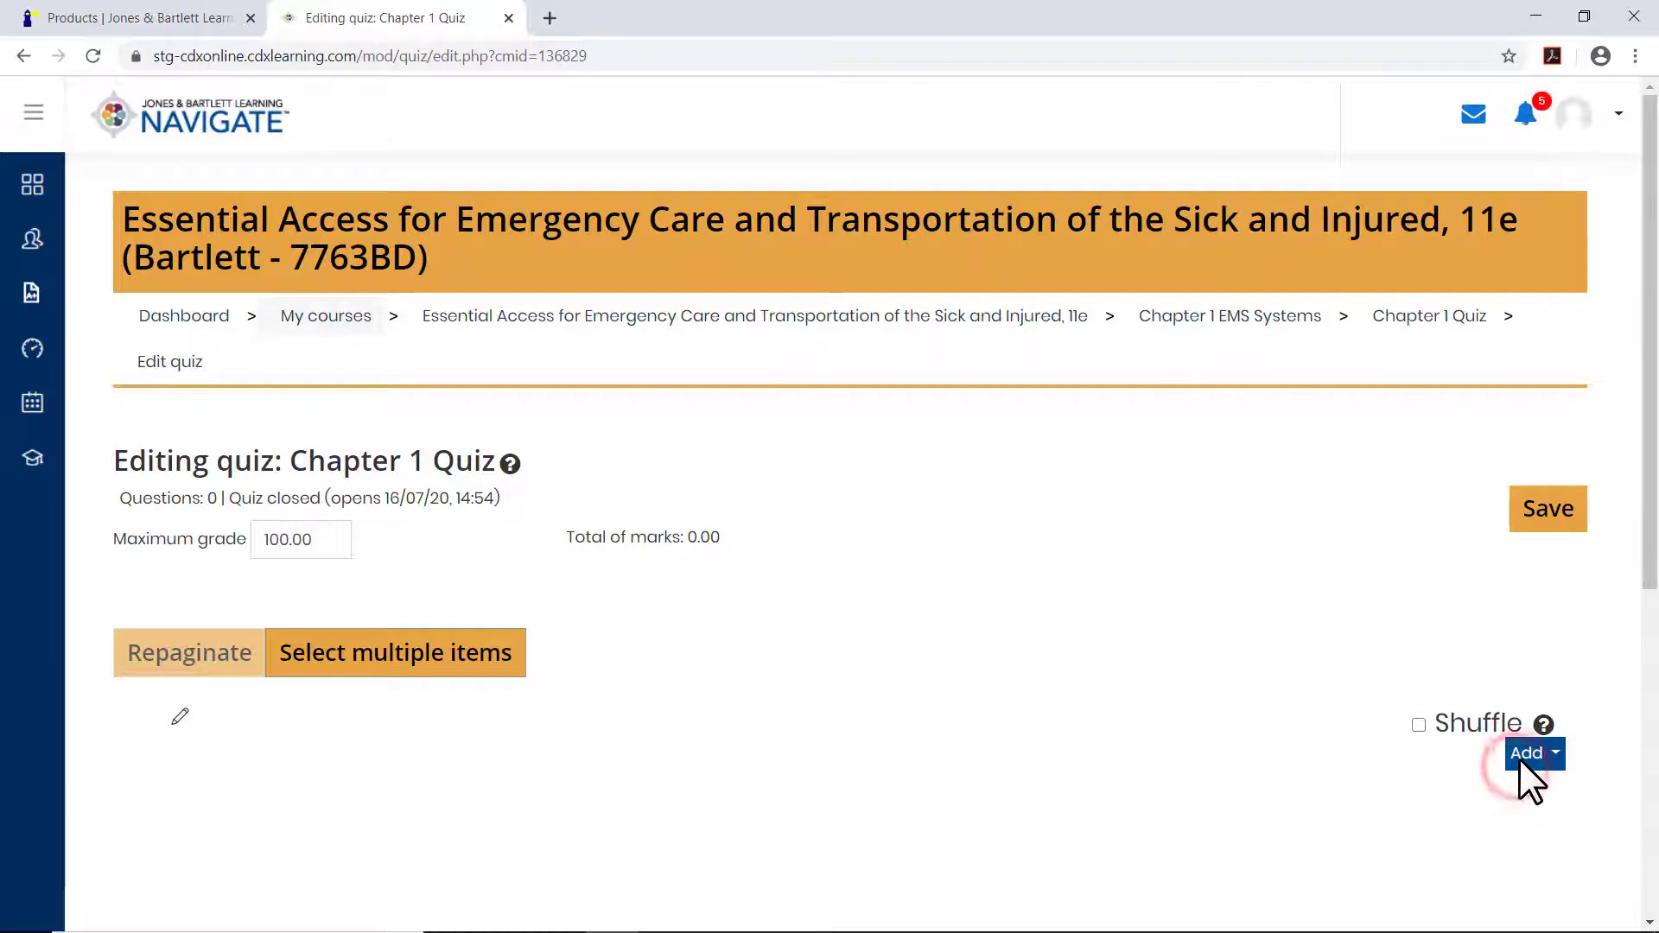
pyautogui.click(1527, 752)
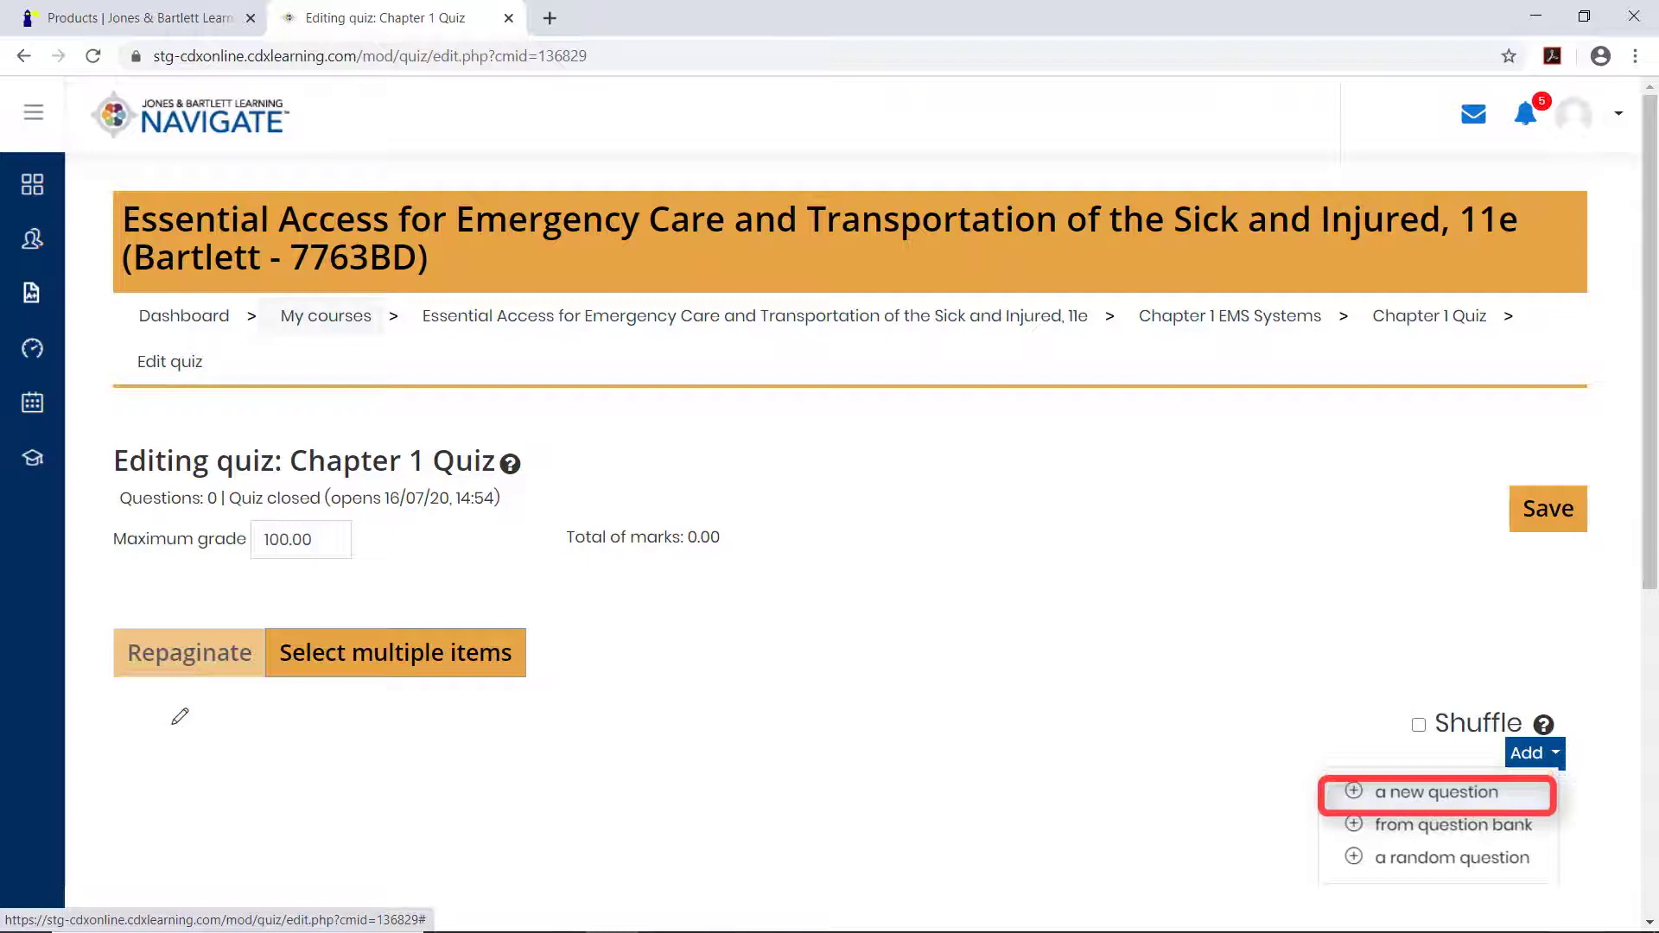
pyautogui.moveTo(1436, 824)
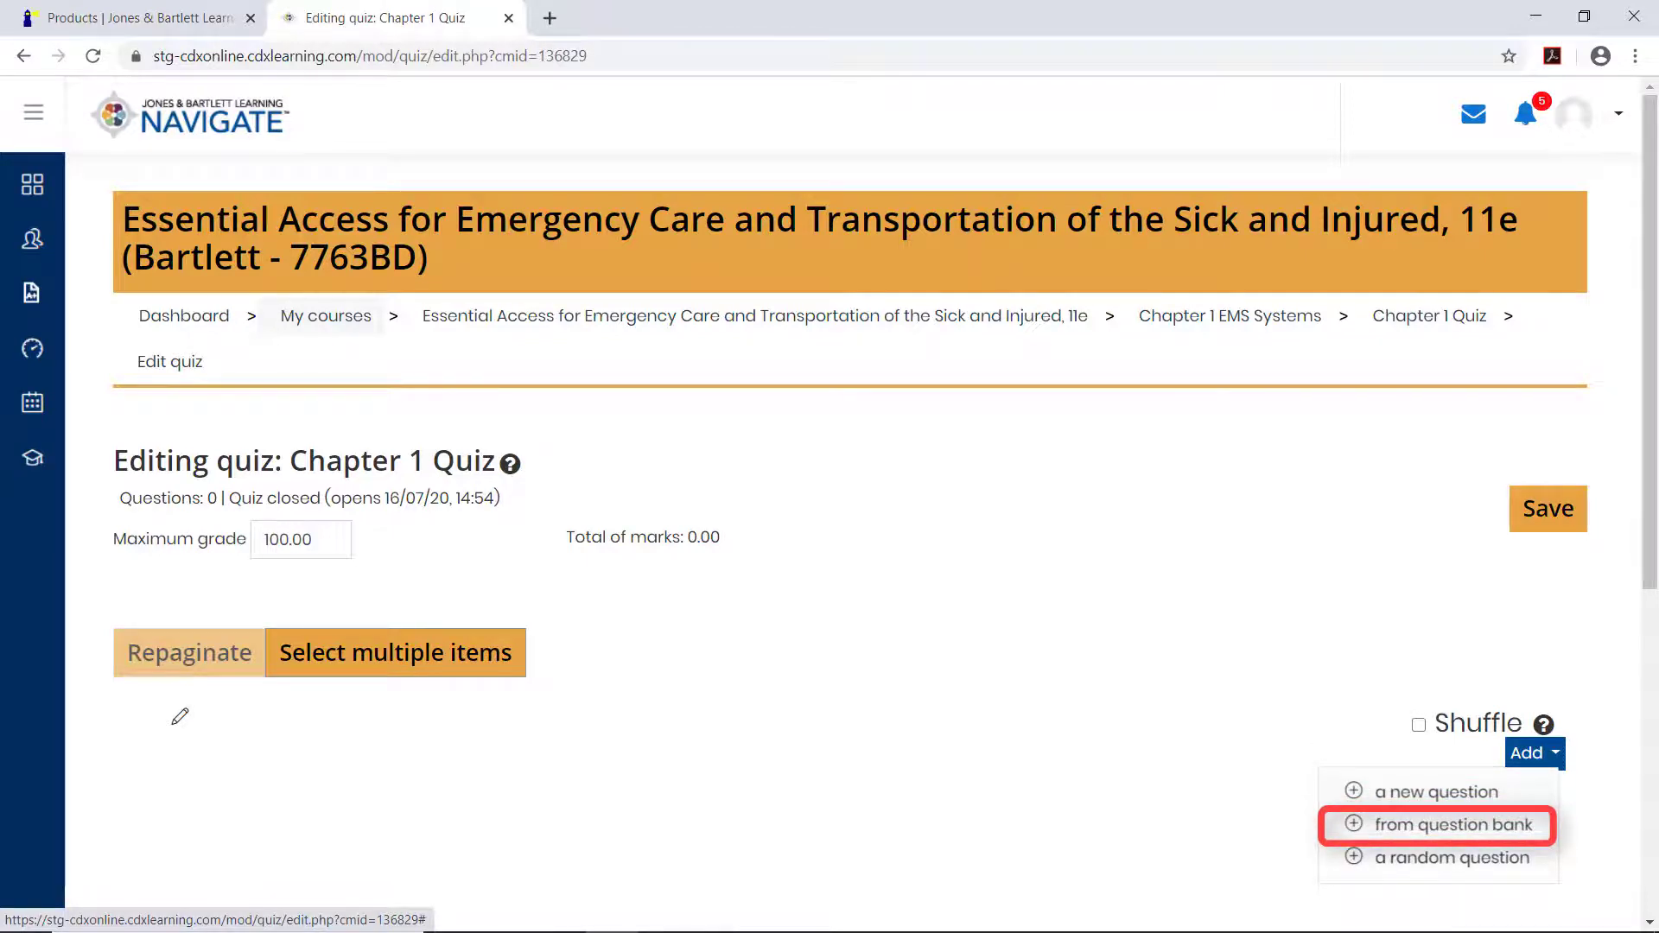
pyautogui.moveTo(1436, 857)
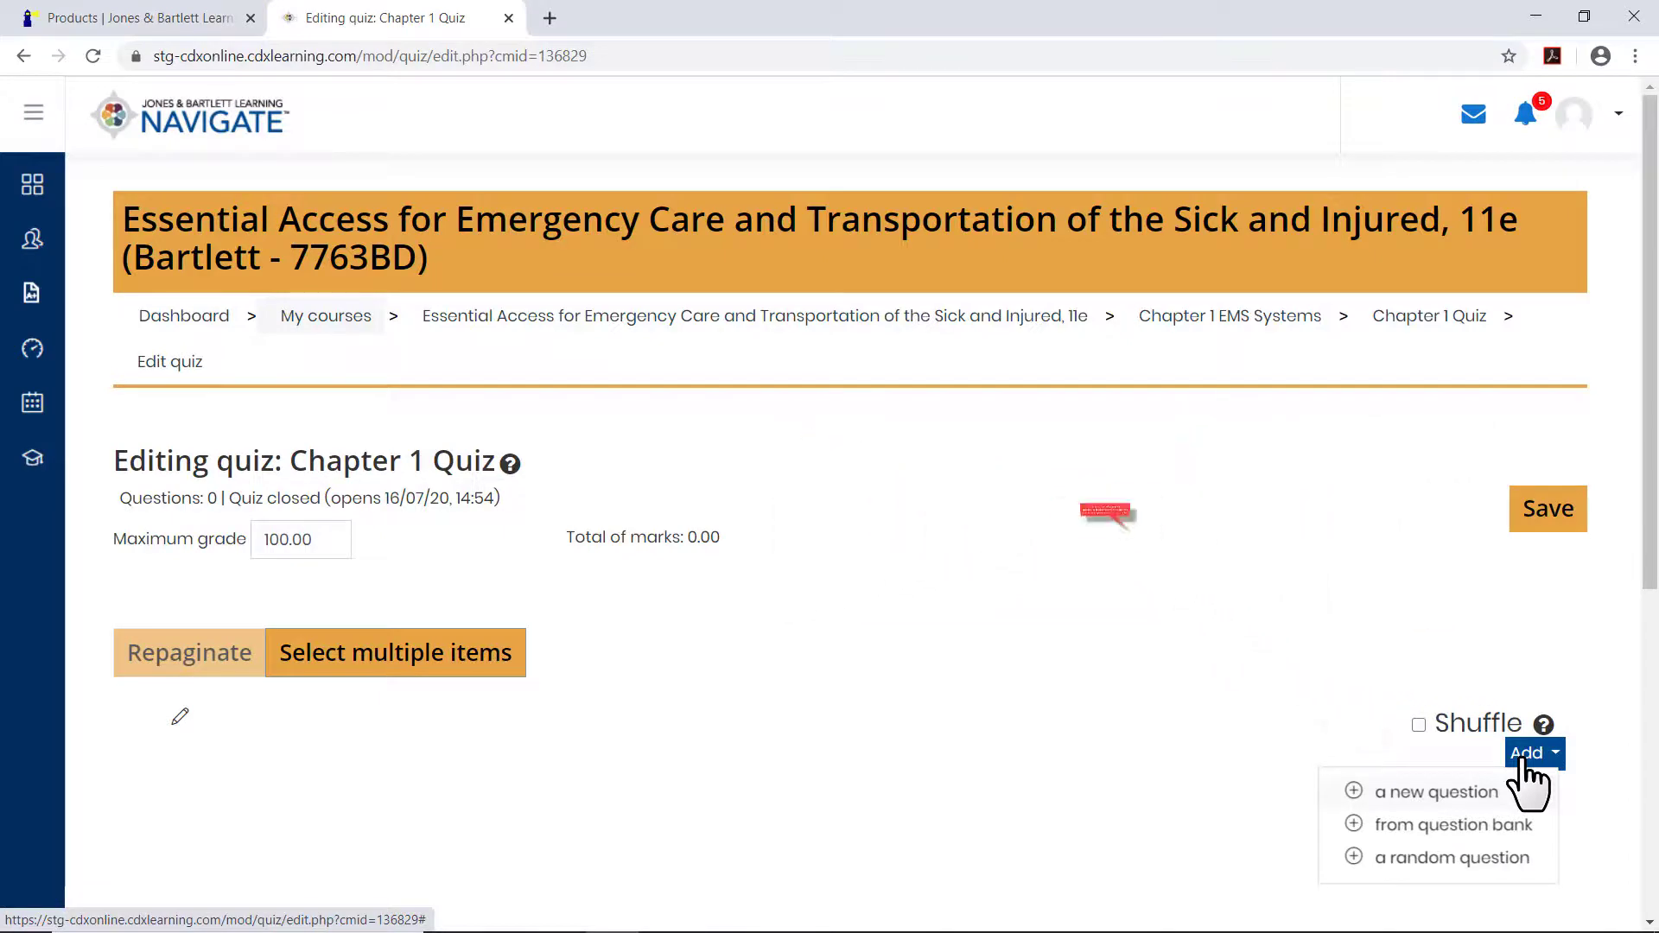
pyautogui.click(1453, 824)
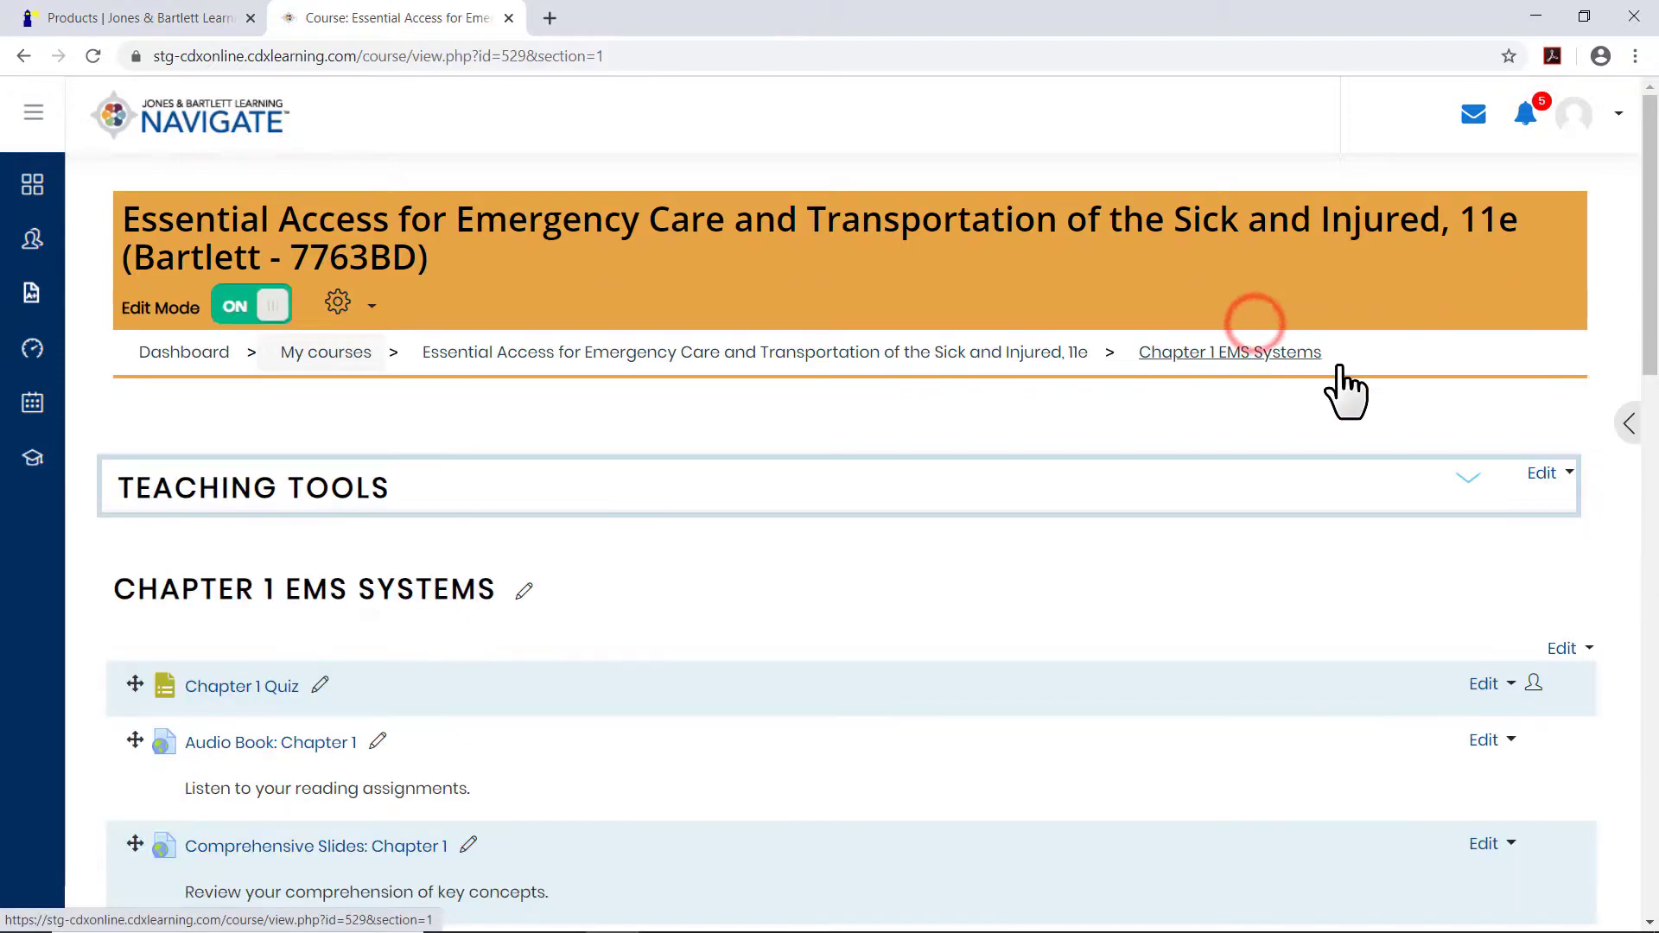
# Scroll down the Chapter 1 EMS Systems section to the Chapter 1 Quiz entry.
pyautogui.scroll(-3)
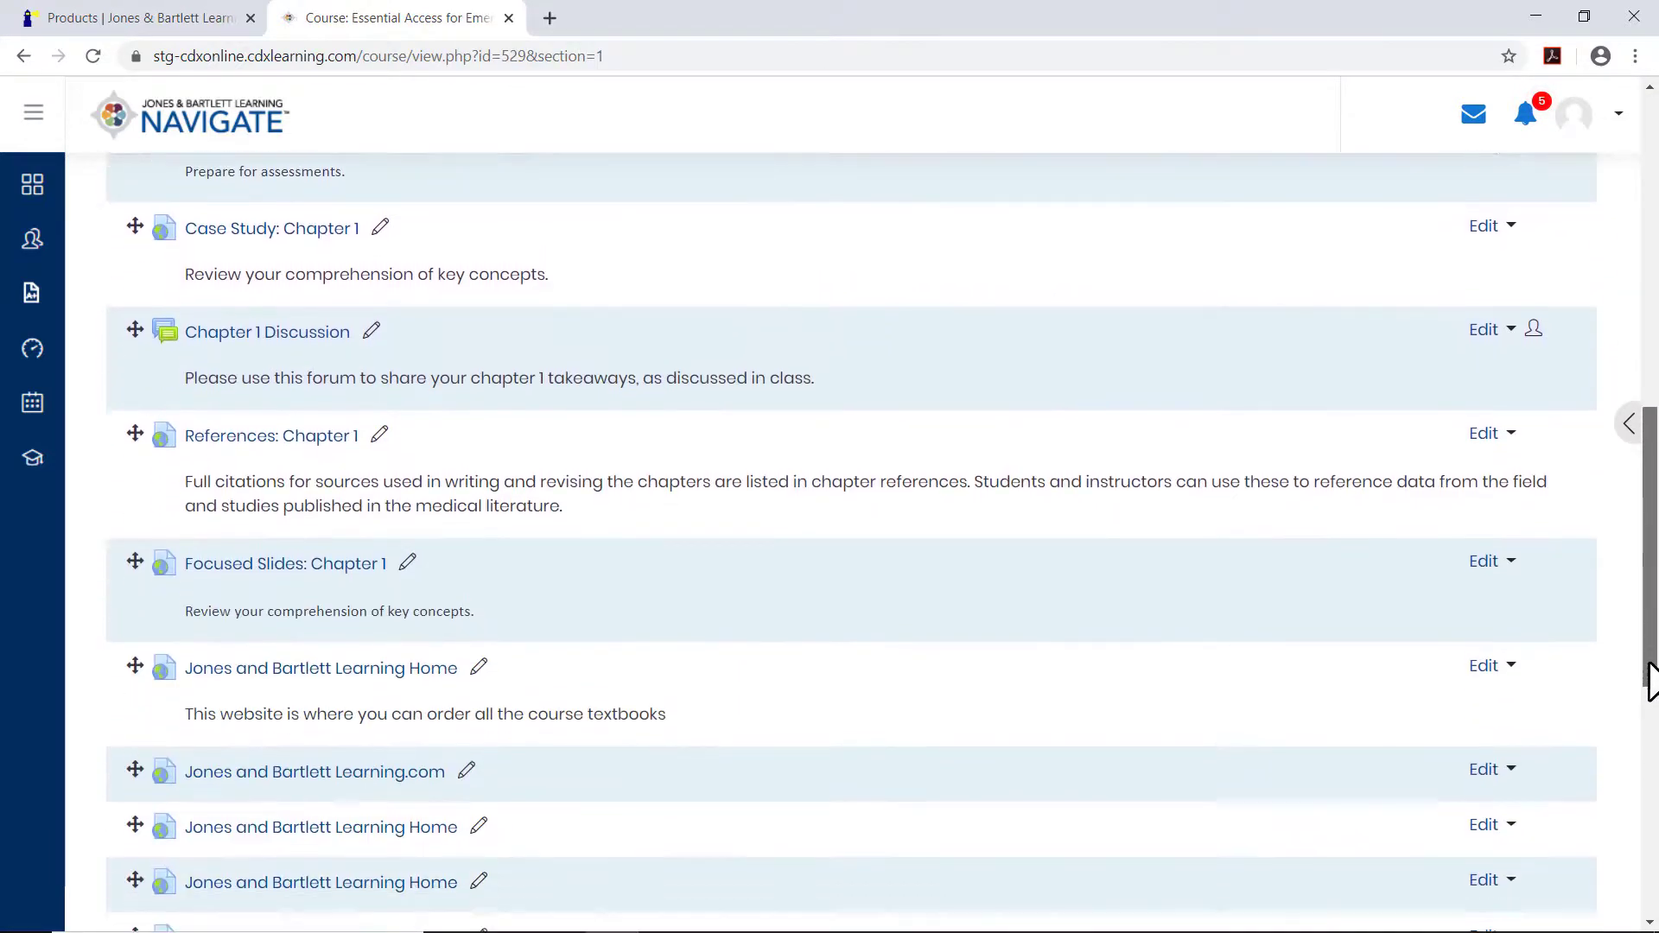
pyautogui.scroll(-3)
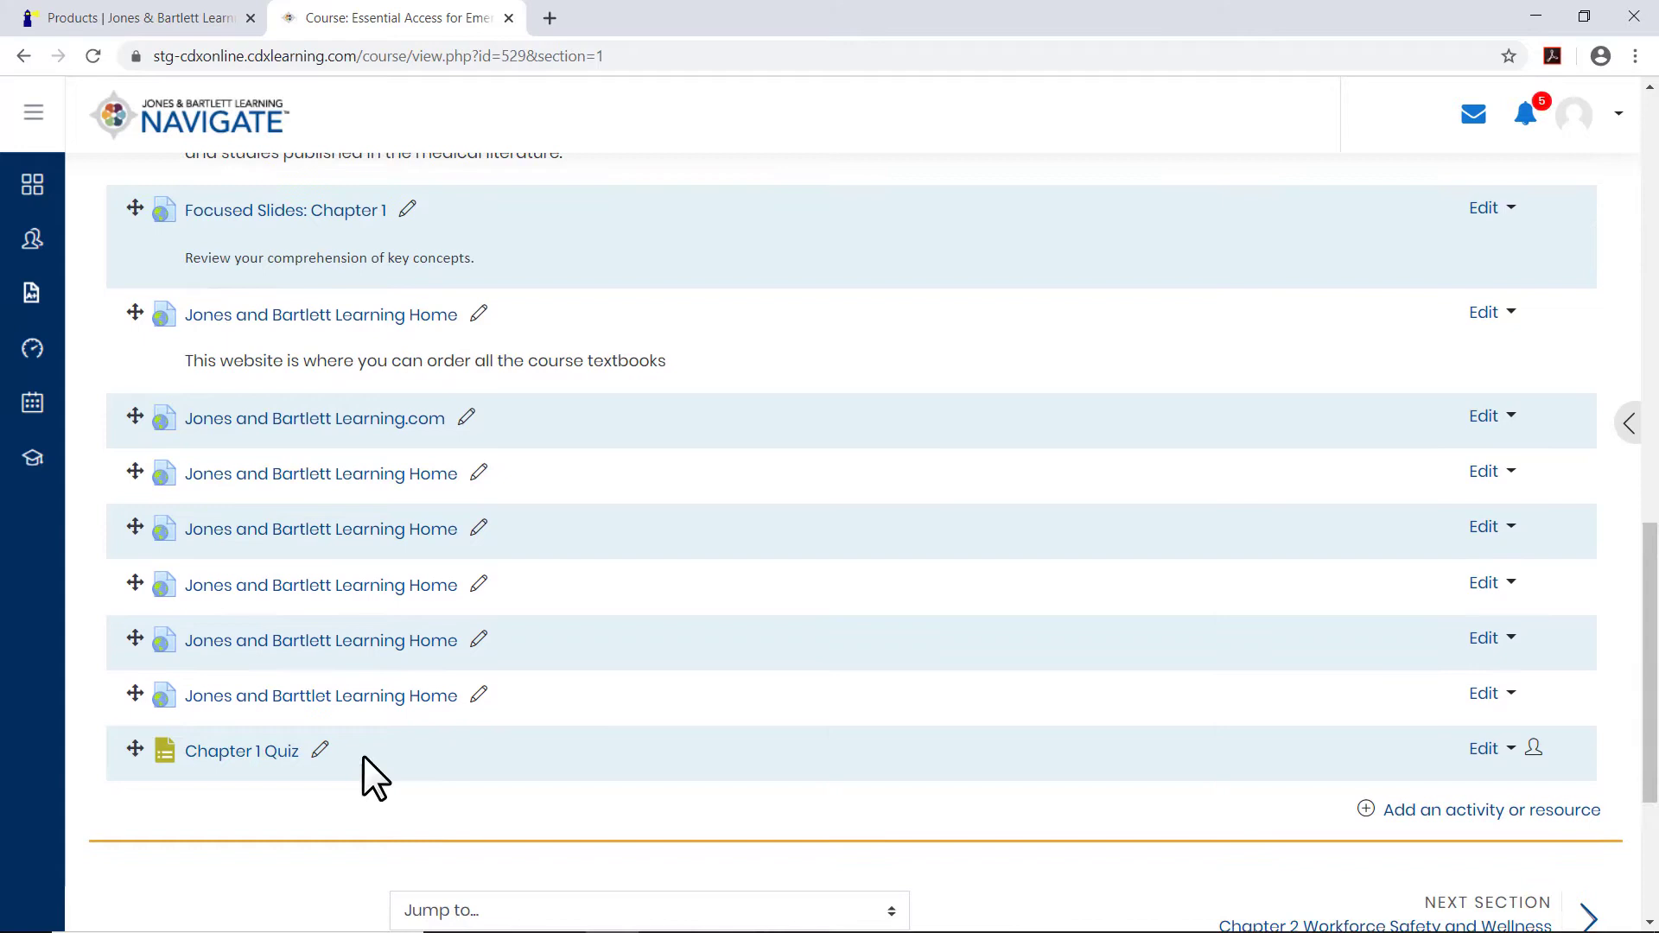